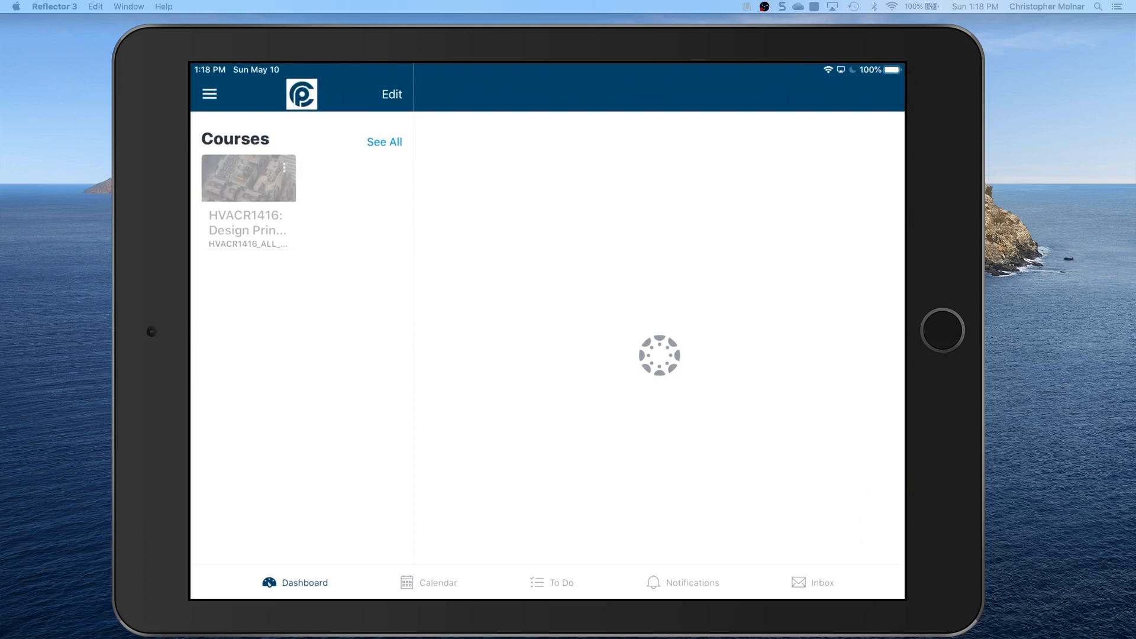
Open the HVACR1416: Design Principles course and view its assignment list
left_click(248, 179)
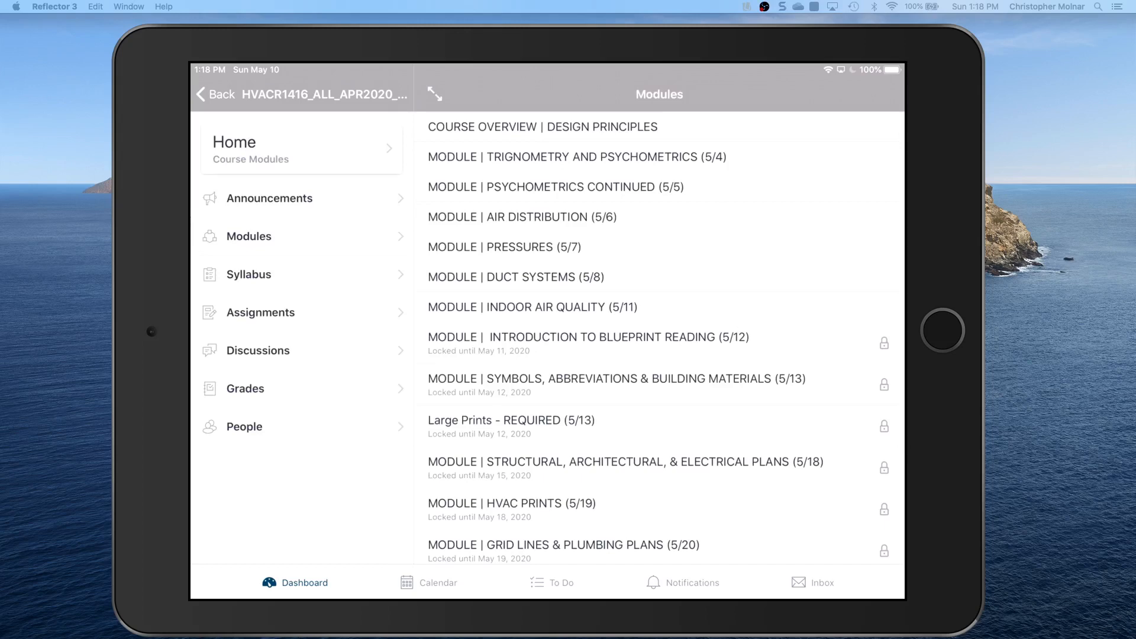
scroll("down", 3)
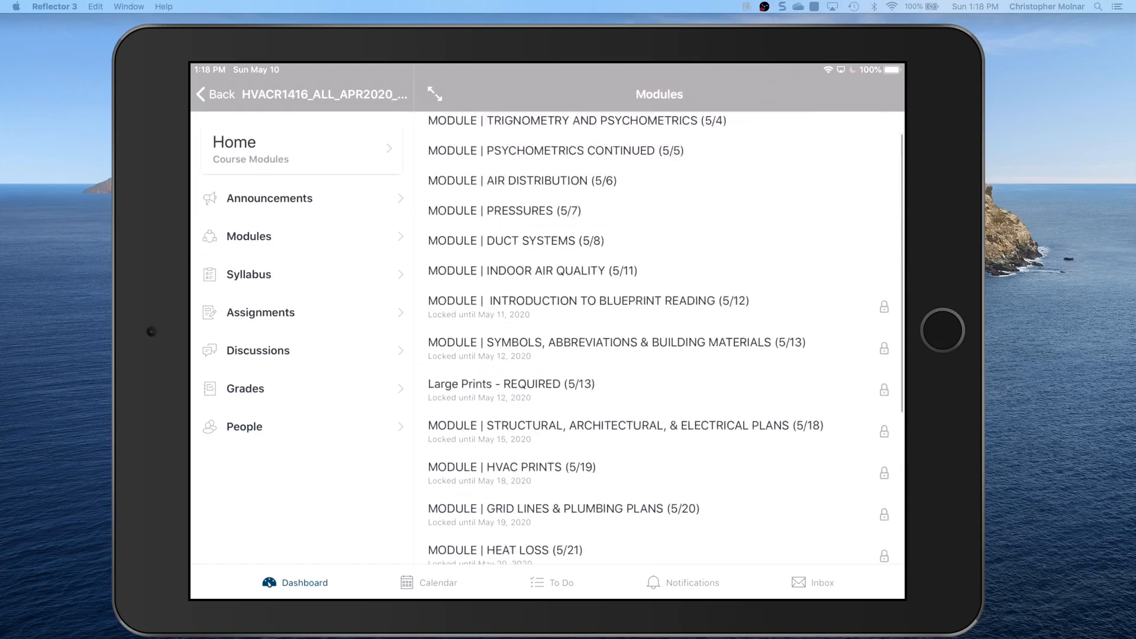
scroll("up", 3)
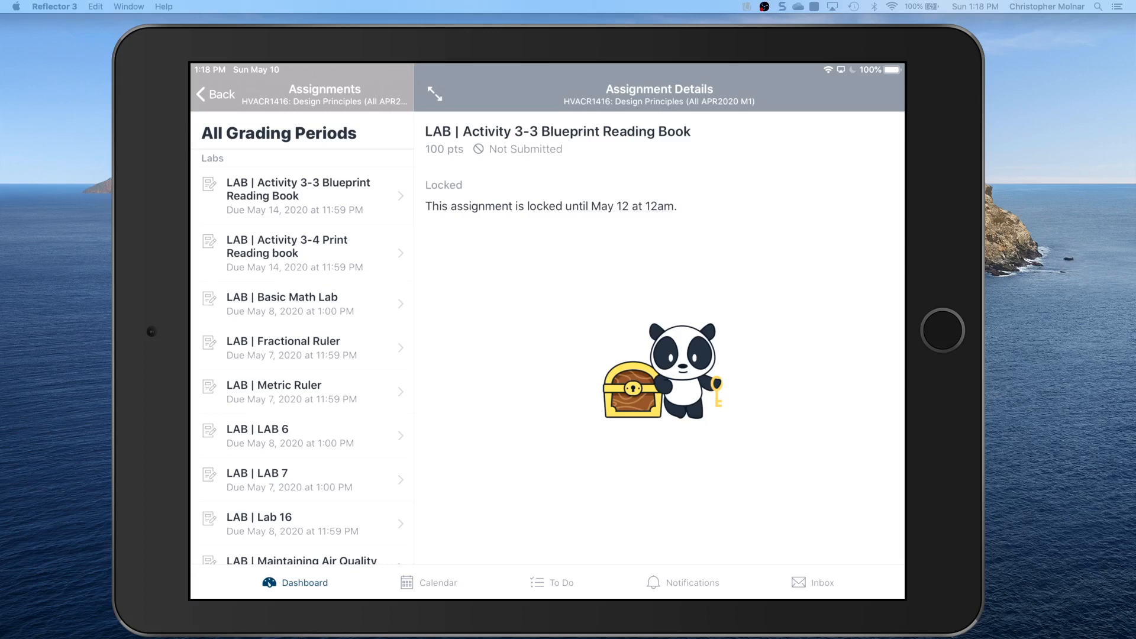
From the To Do list, open the LAB | Lab 16 details down to the attached lab PDF link
left_click(561, 582)
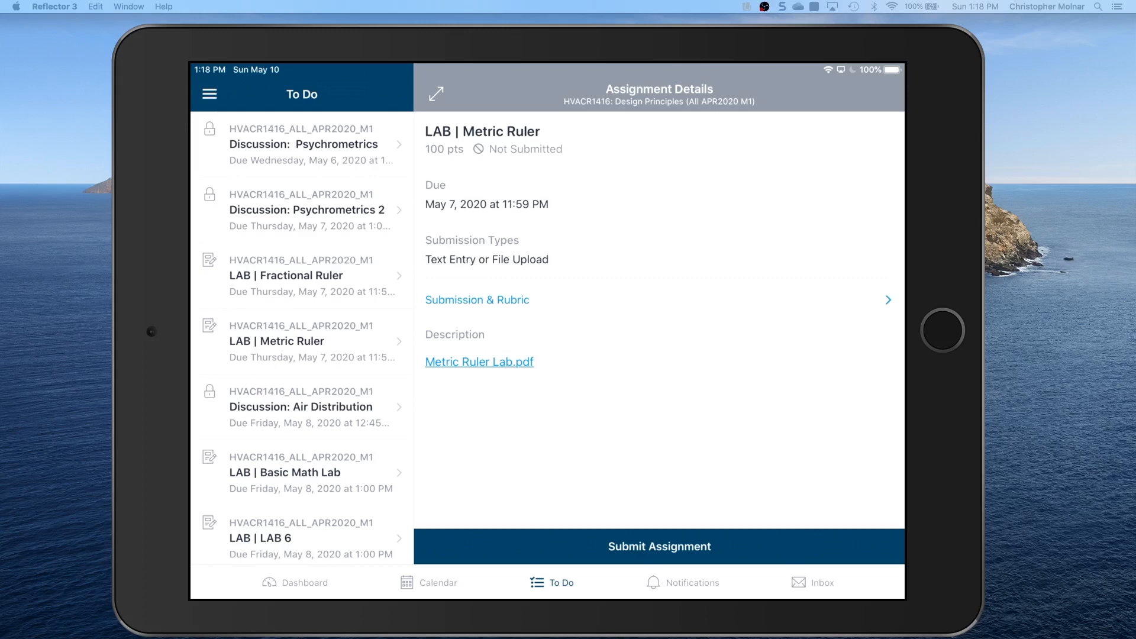
scroll("down", 3)
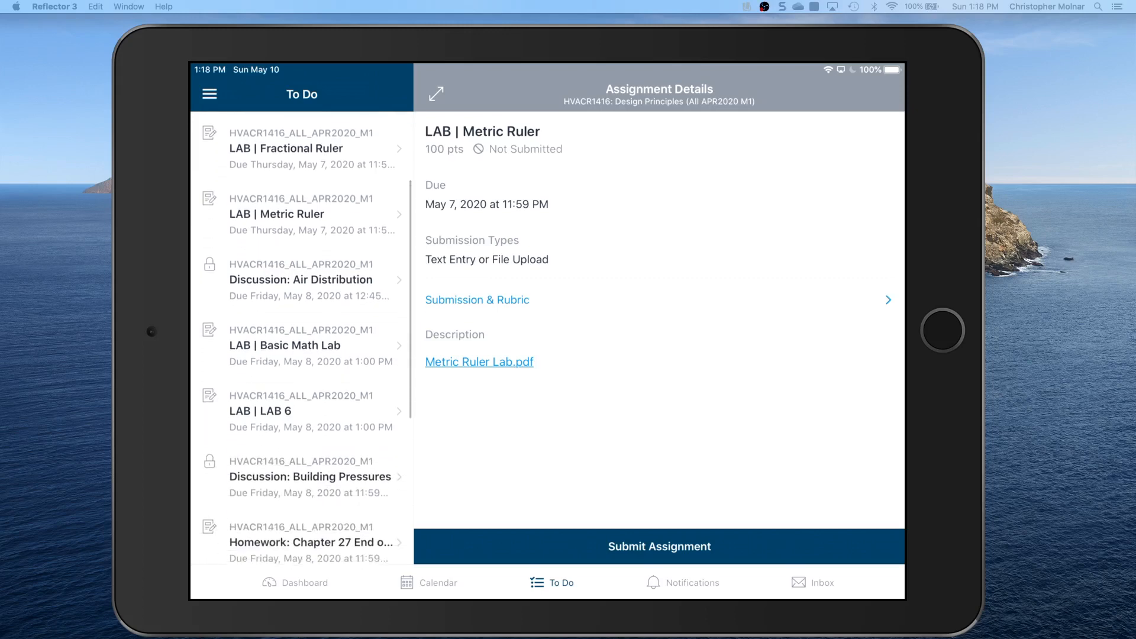
scroll("down", 3)
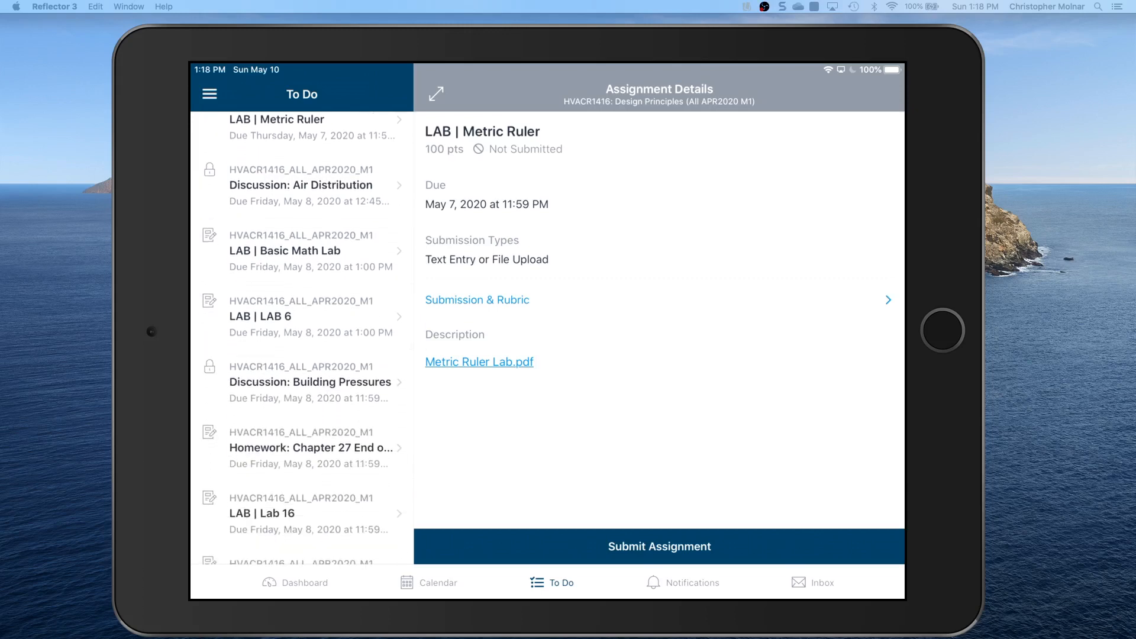
scroll("down", 3)
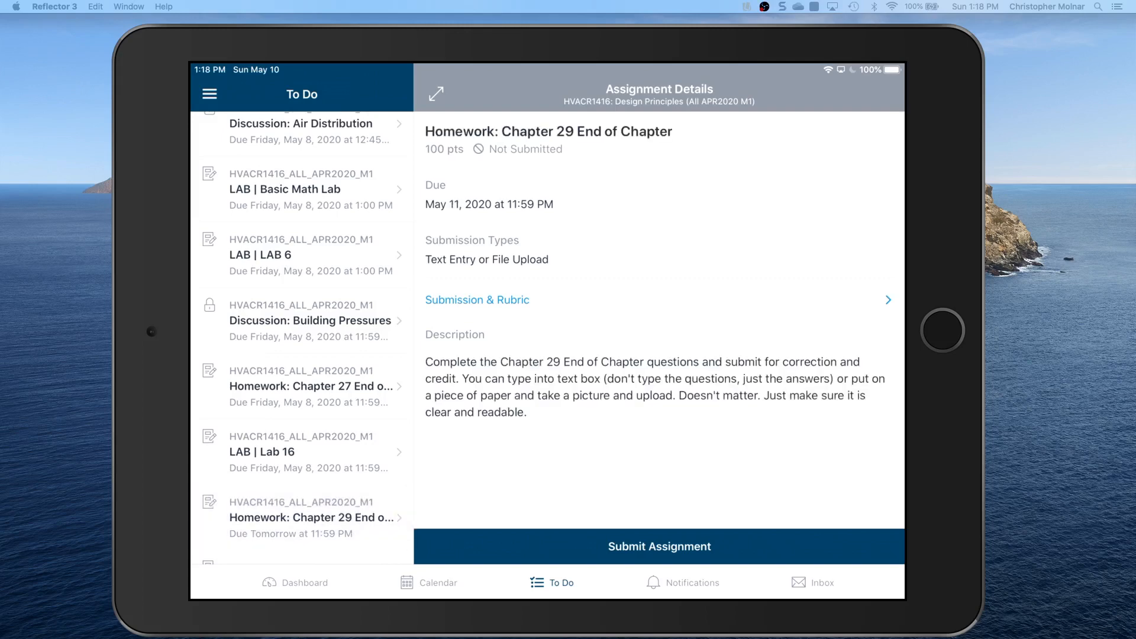
left_click(300, 451)
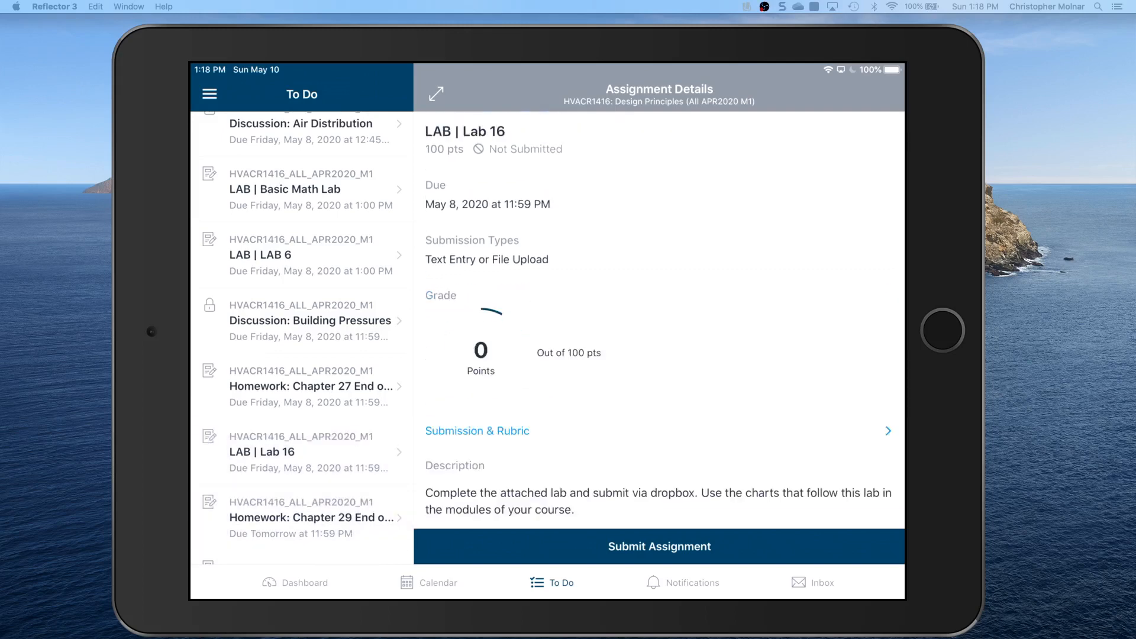
scroll("down", 3)
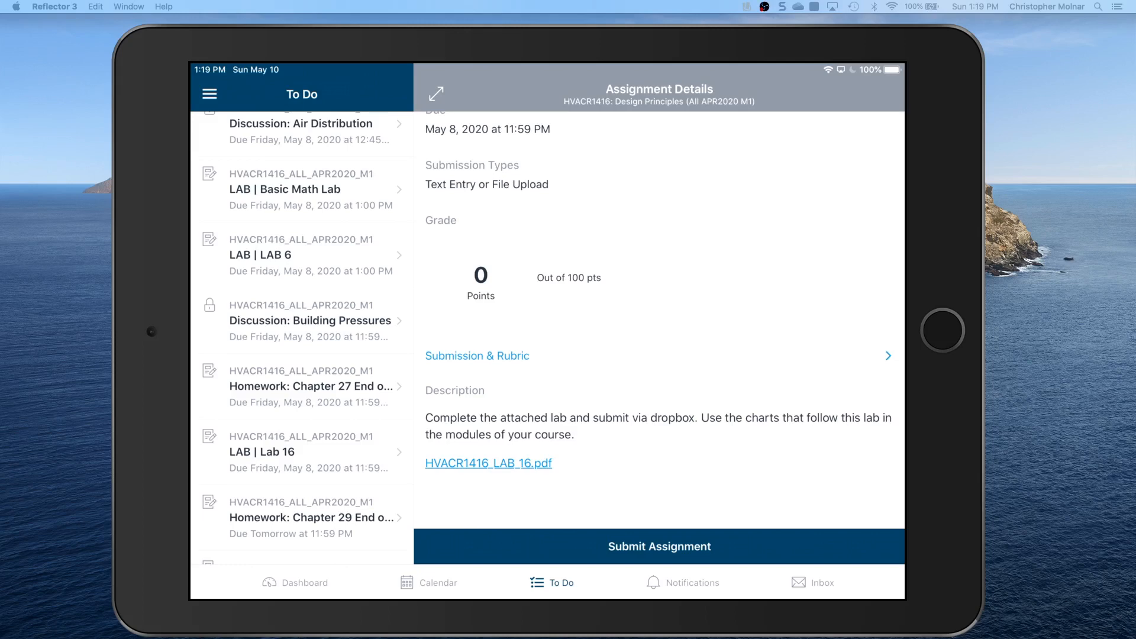
Open the attached HVACR1416_LAB_16.pdf and look through Lab #16's contents
left_click(488, 463)
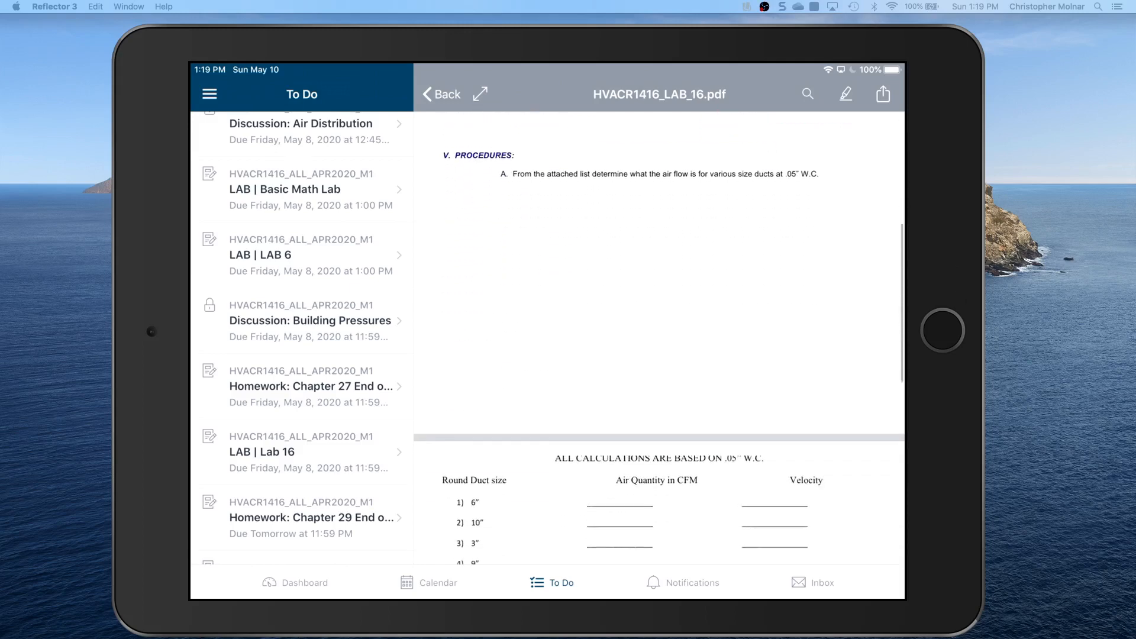
scroll("down", 3)
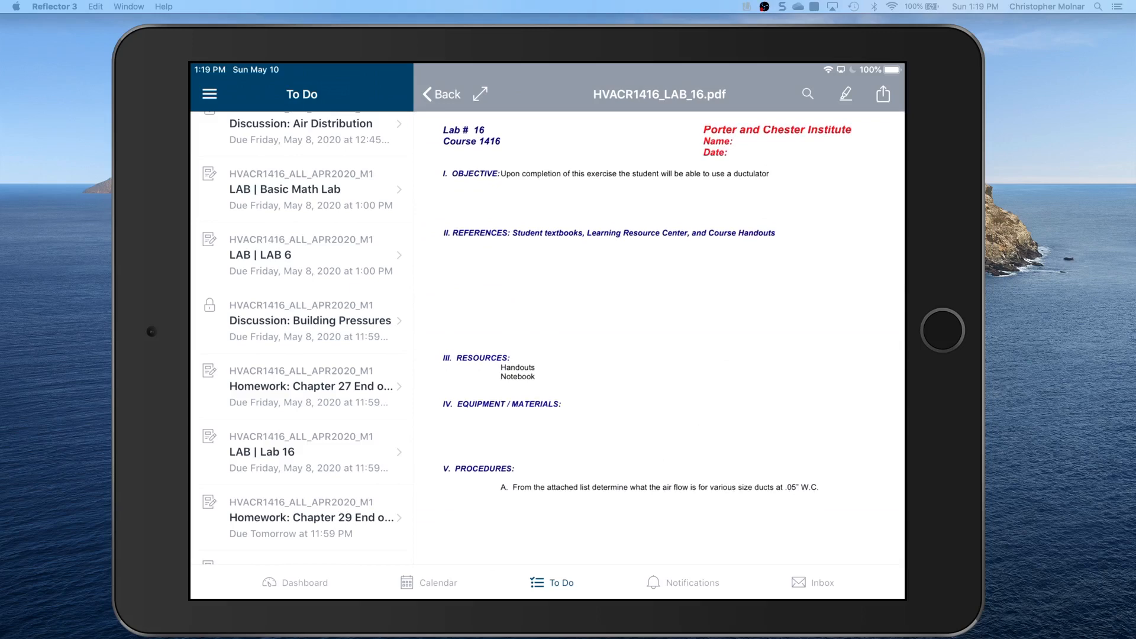
Share the Lab 16 PDF using Copy to PDF Expert so it opens there as a new document
left_click(883, 93)
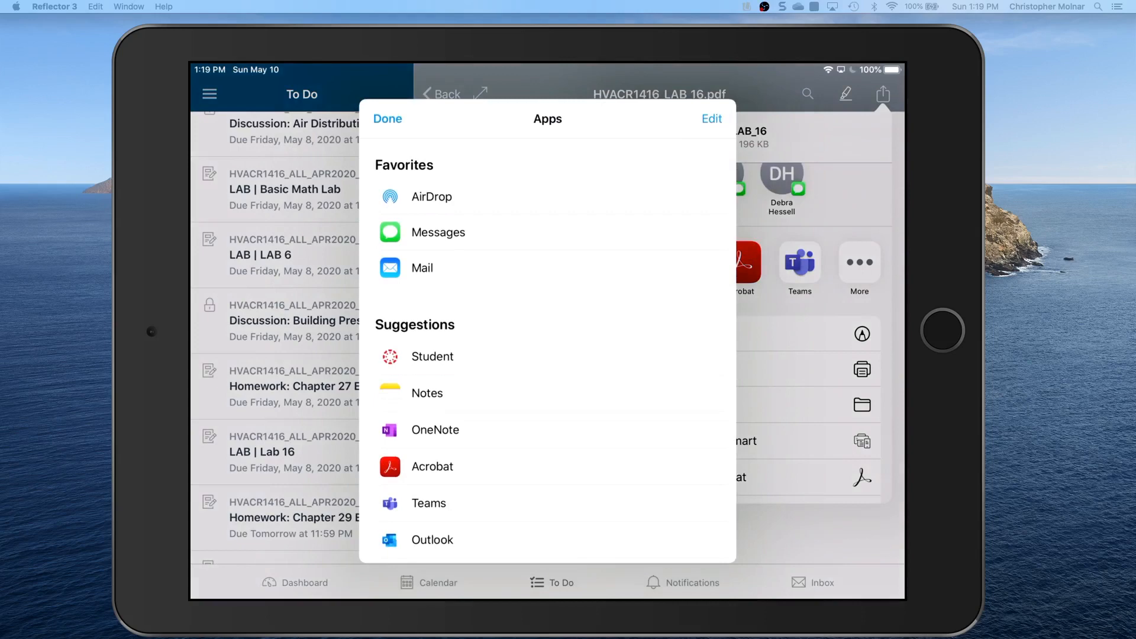
scroll("down", 3)
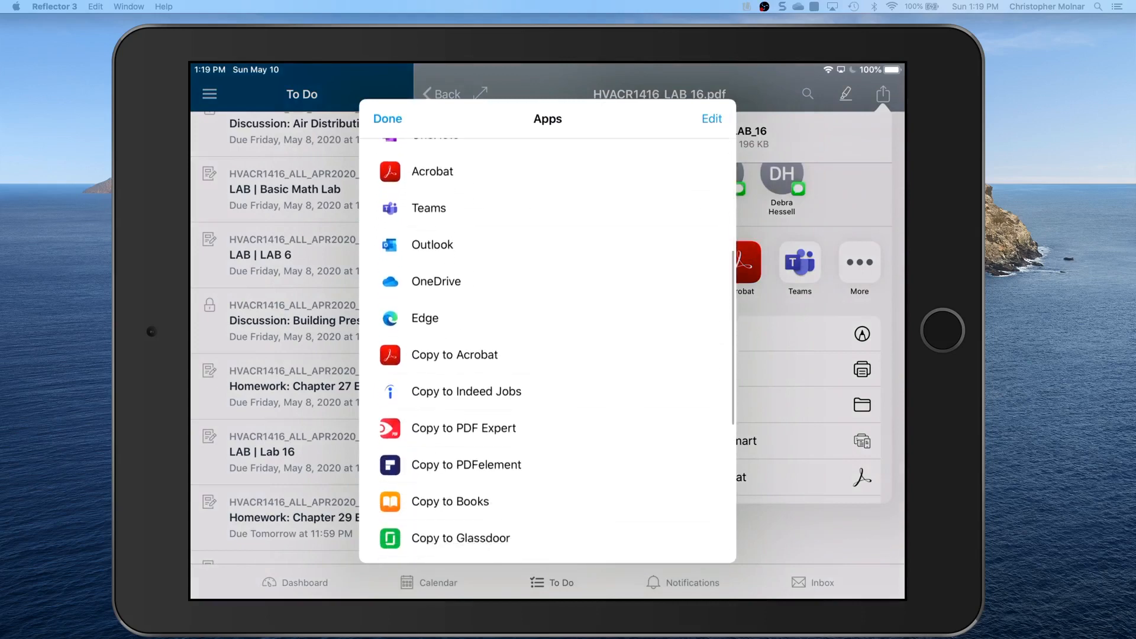
left_click(463, 429)
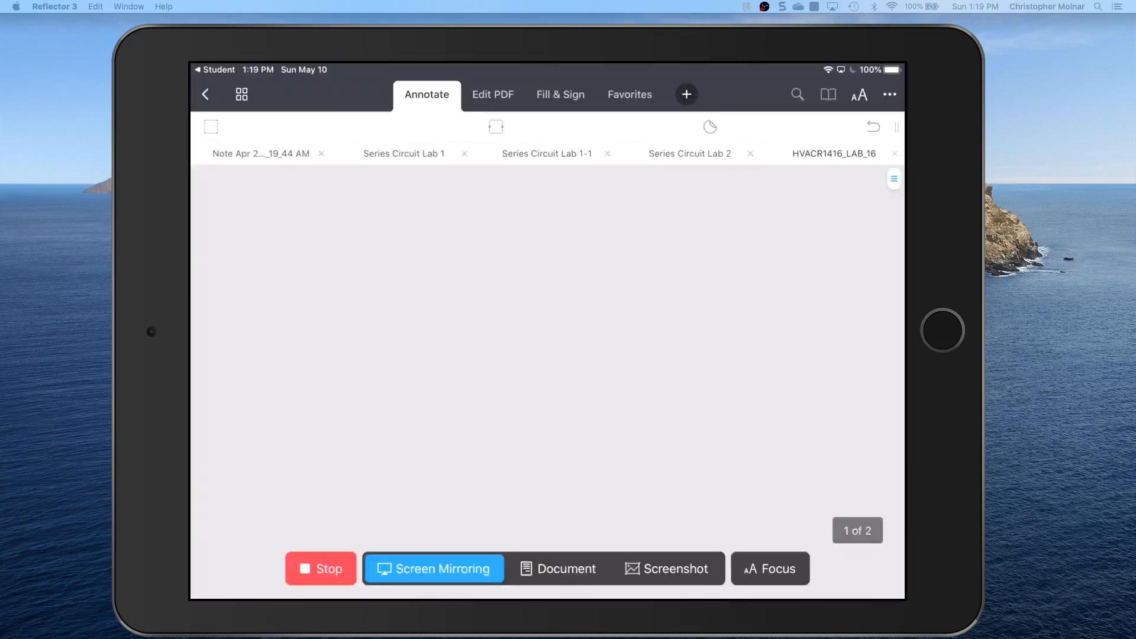
Add red typed text answers under Procedures on the Lab 16 pages and review the remaining pages
left_click(834, 152)
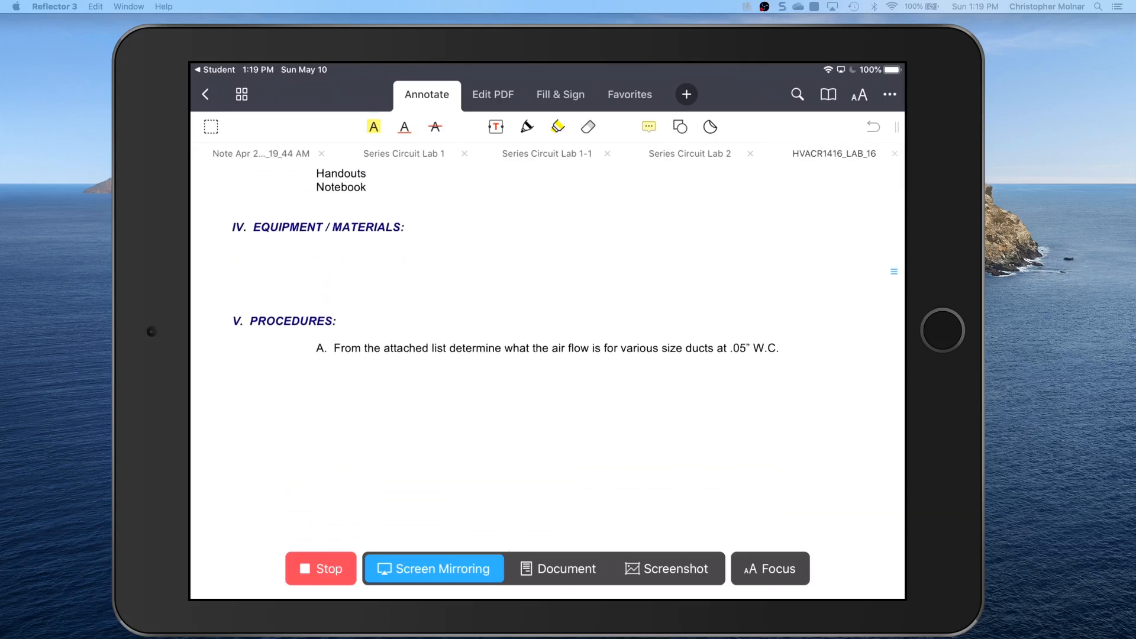
left_click(496, 127)
type("Answer")
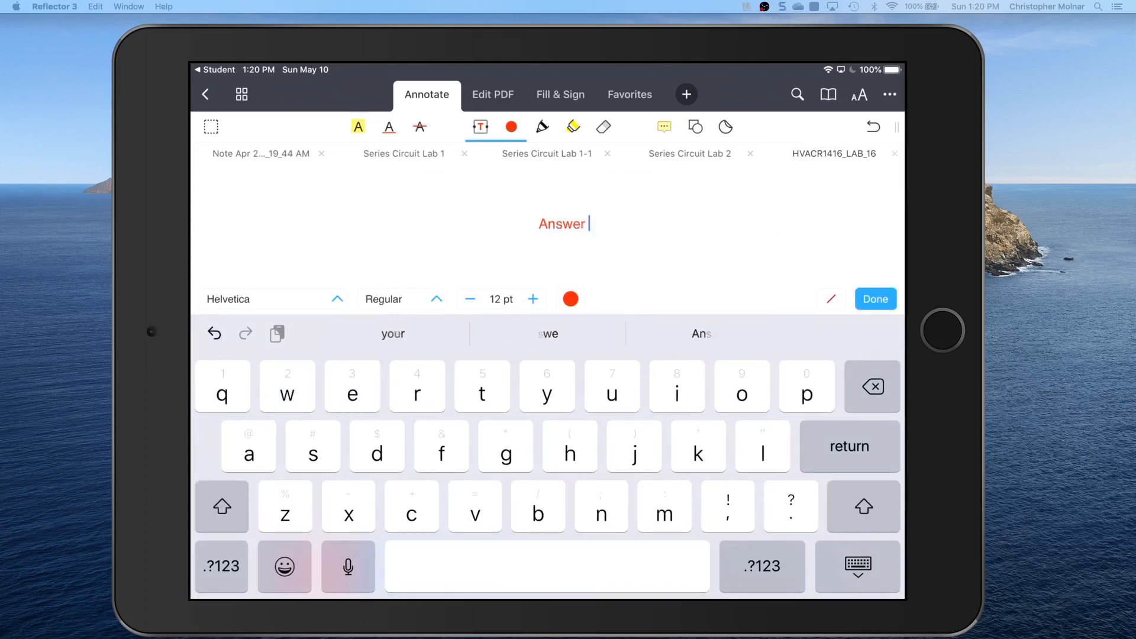
type("1")
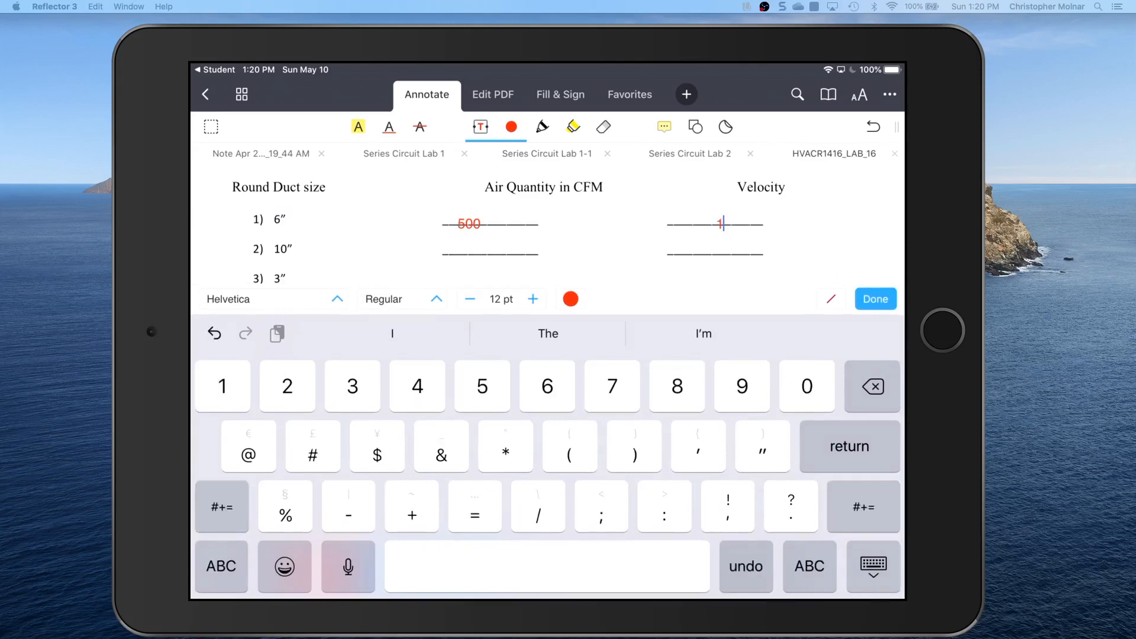
scroll("down", 3)
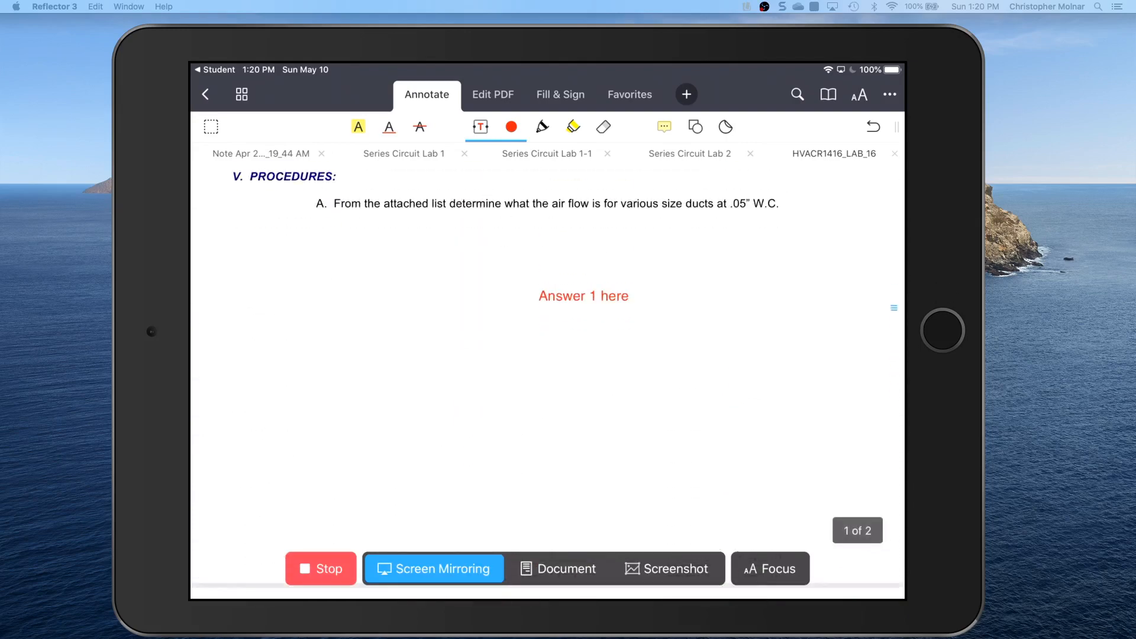
scroll("down", 3)
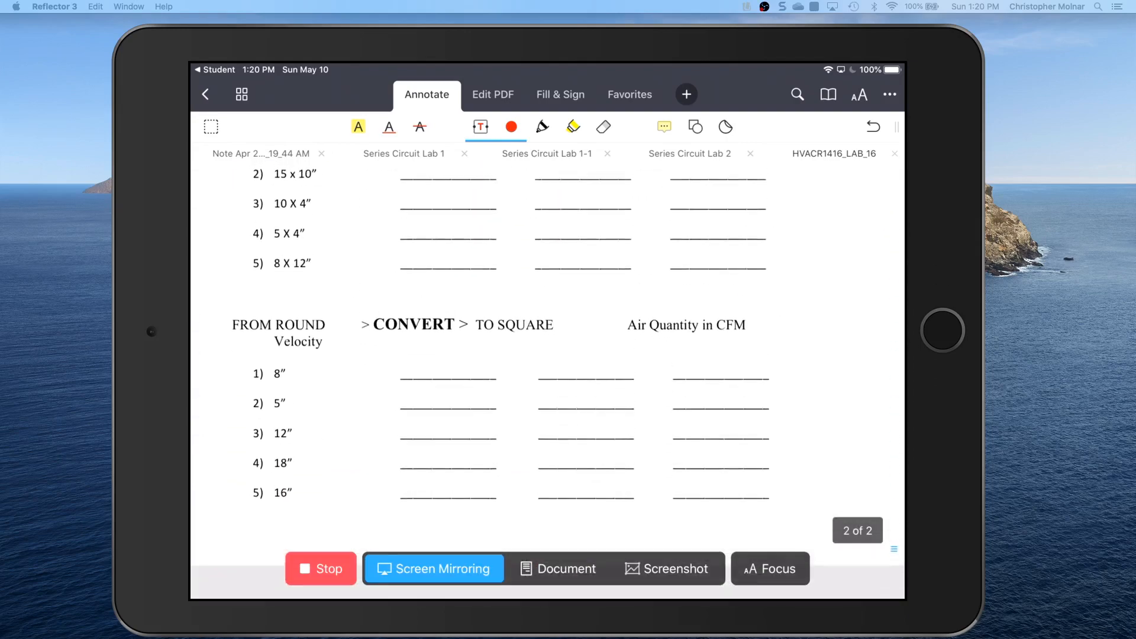
scroll("down", 3)
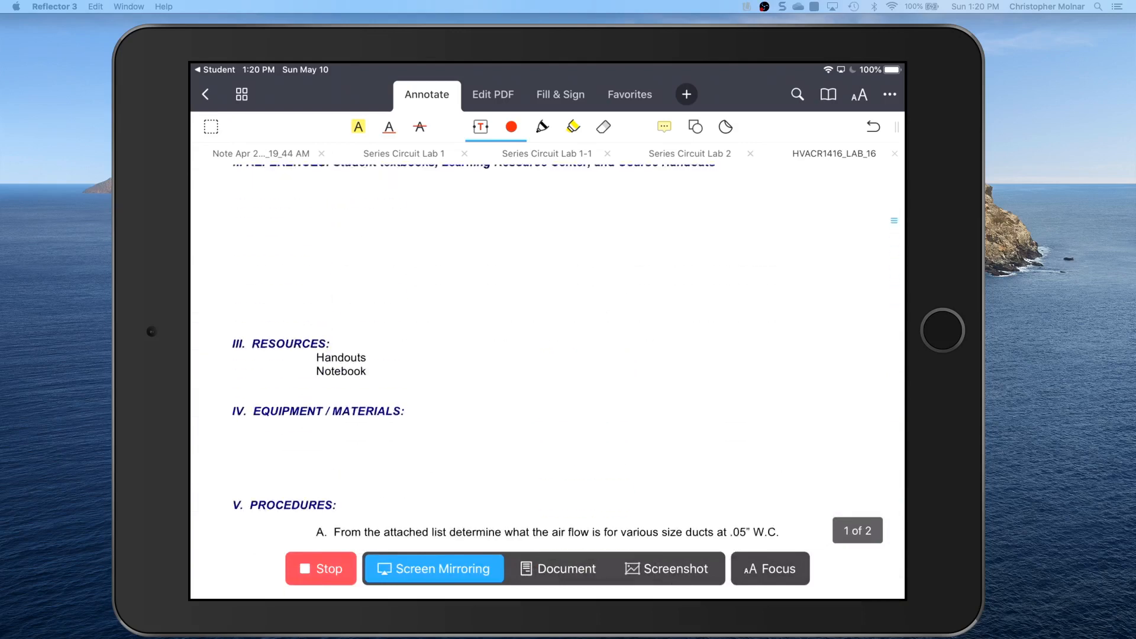
scroll("up", 3)
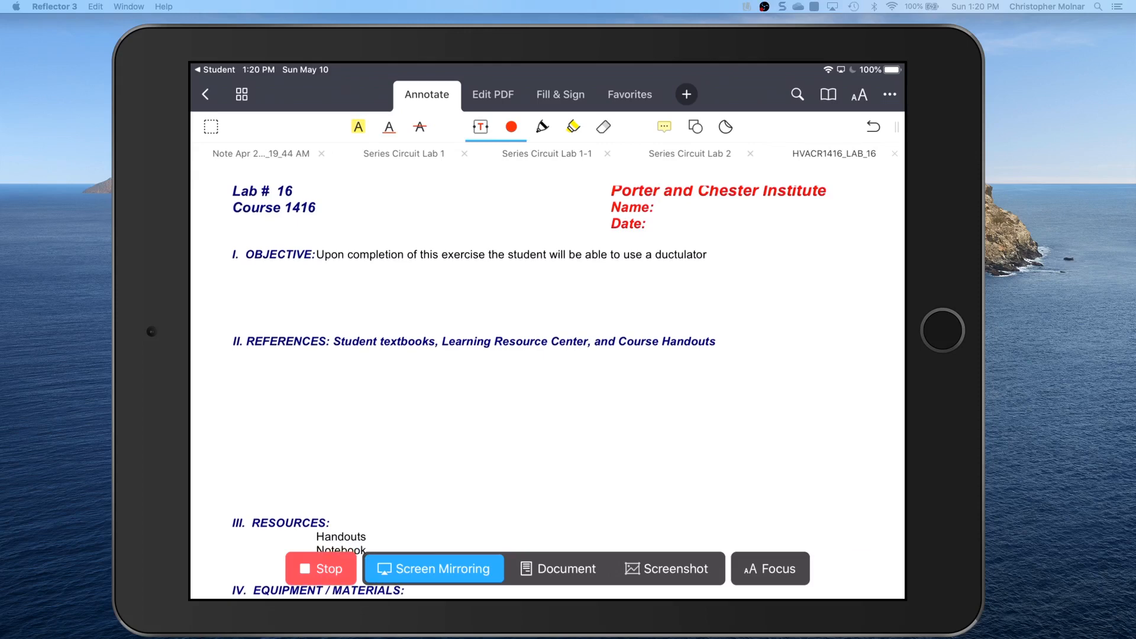
left_click(889, 95)
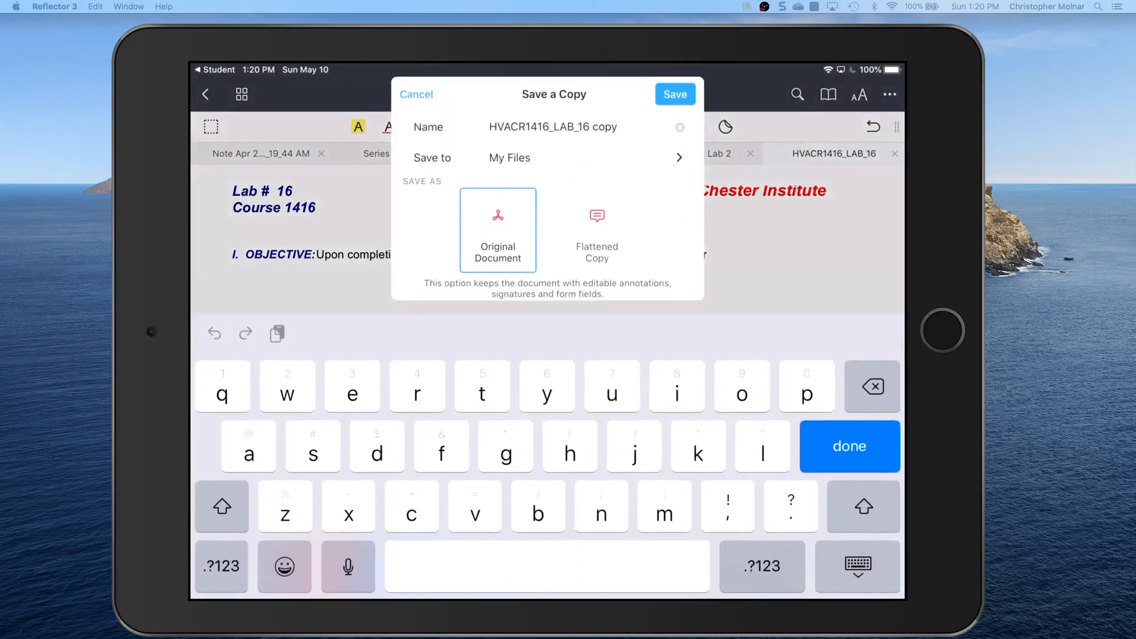
left_click(596, 230)
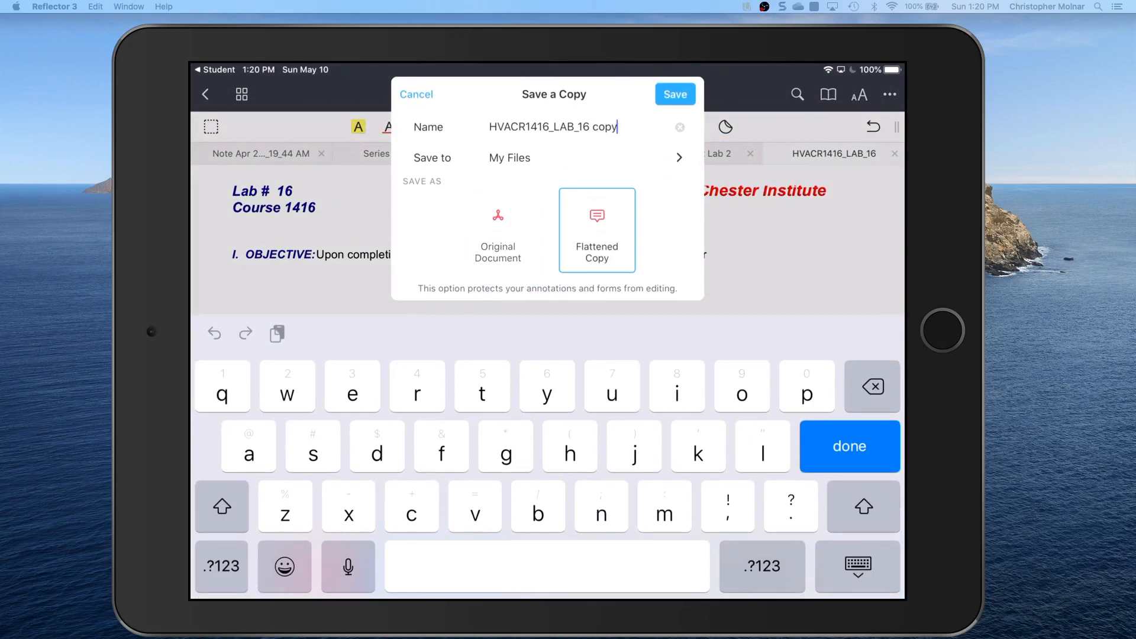
key("backspace")
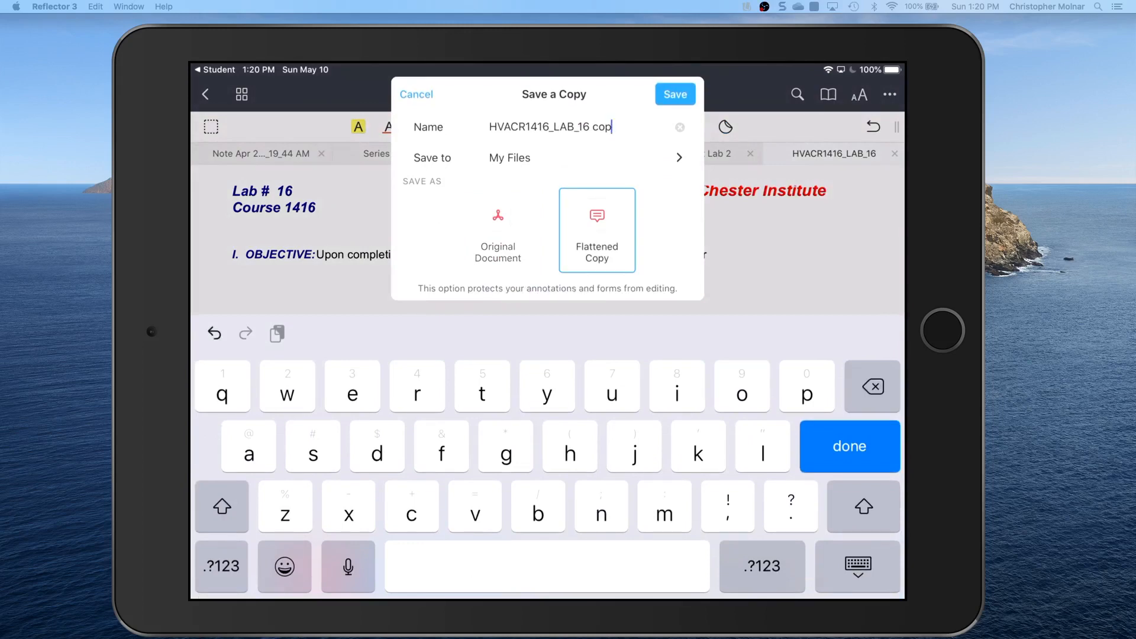
key("backspace")
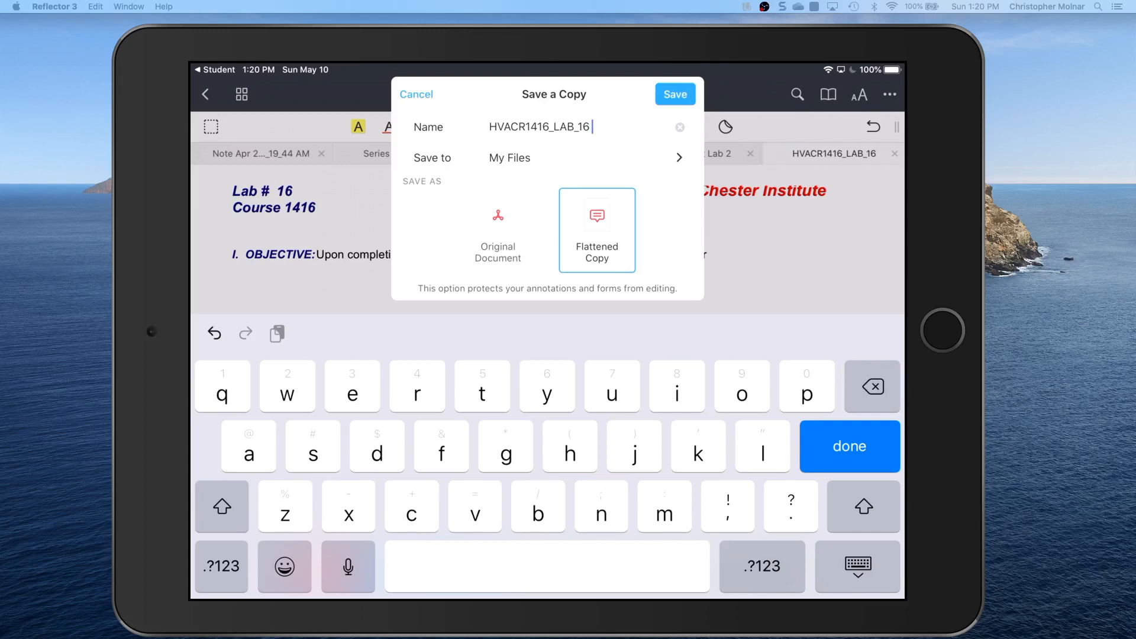
type("cmol")
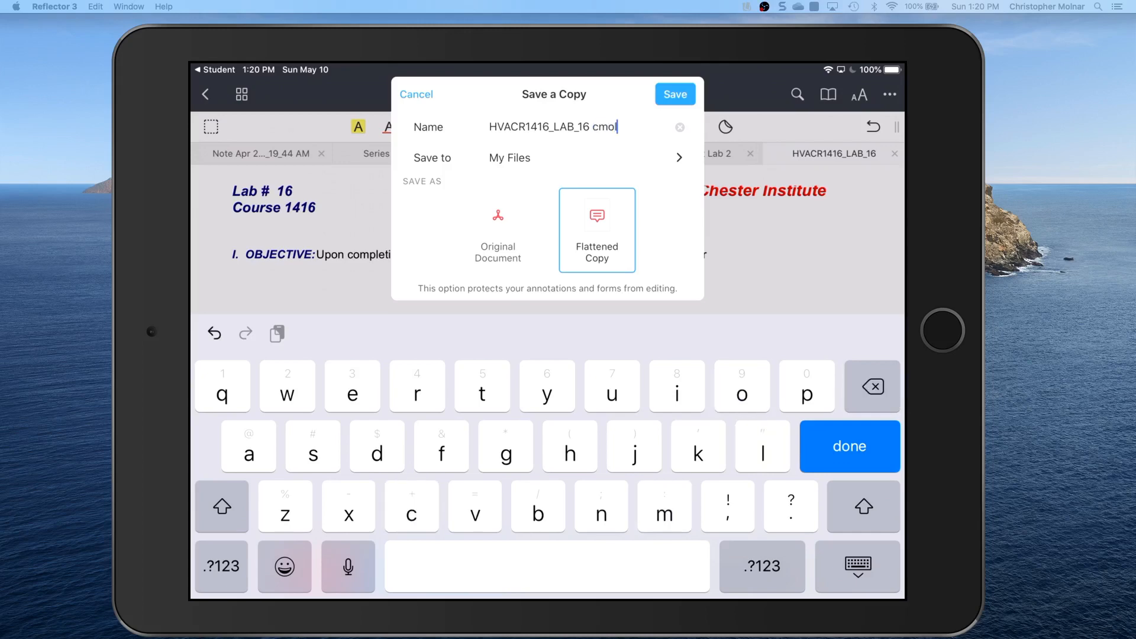
type("nar")
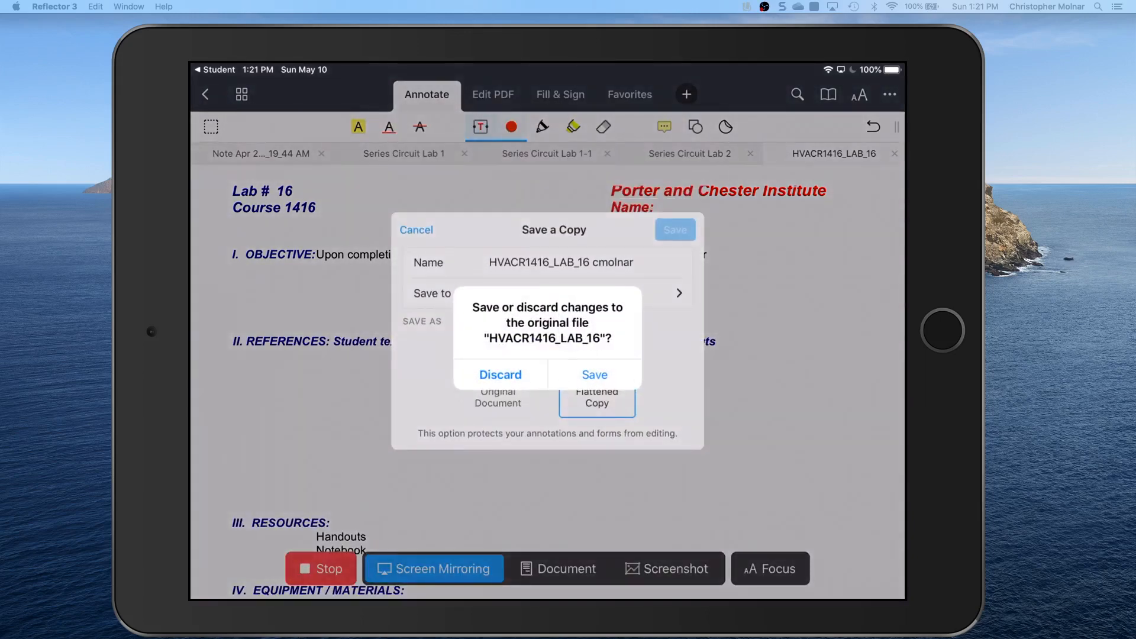
Keep the original file's changes, dismiss the tabs tip, and return to My Files listing the cmolnar copy
left_click(594, 375)
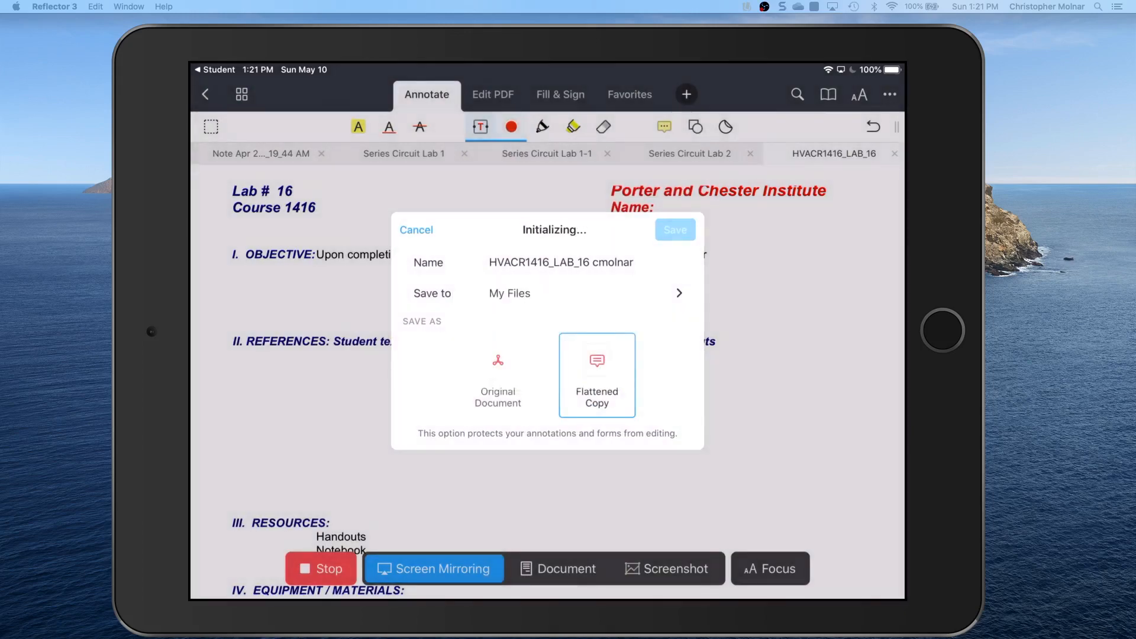
left_click(675, 229)
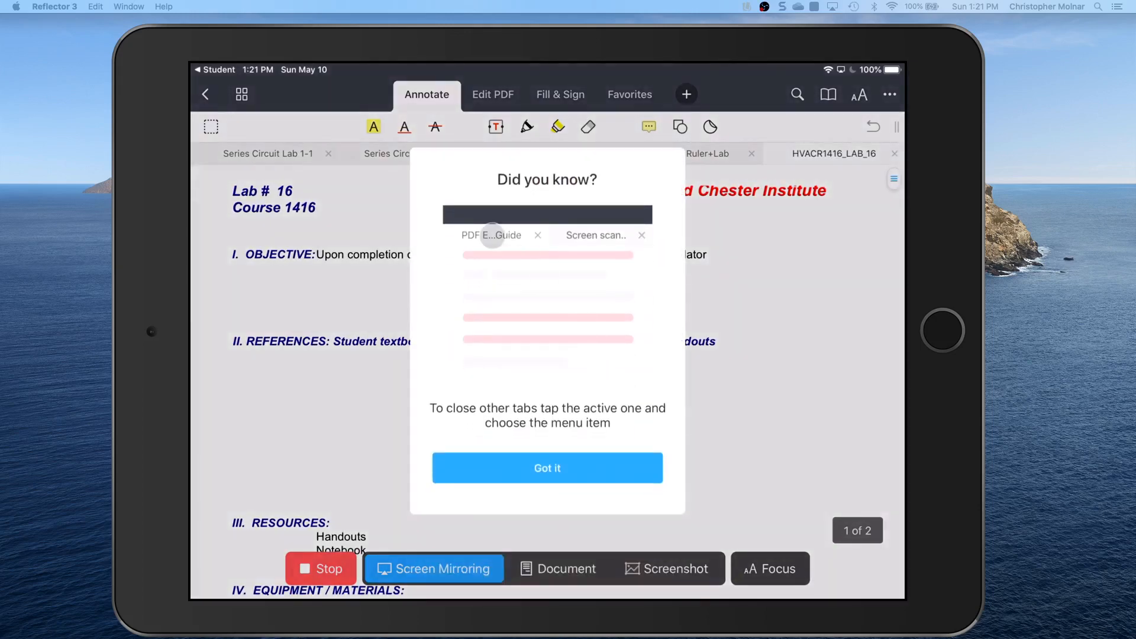
left_click(547, 467)
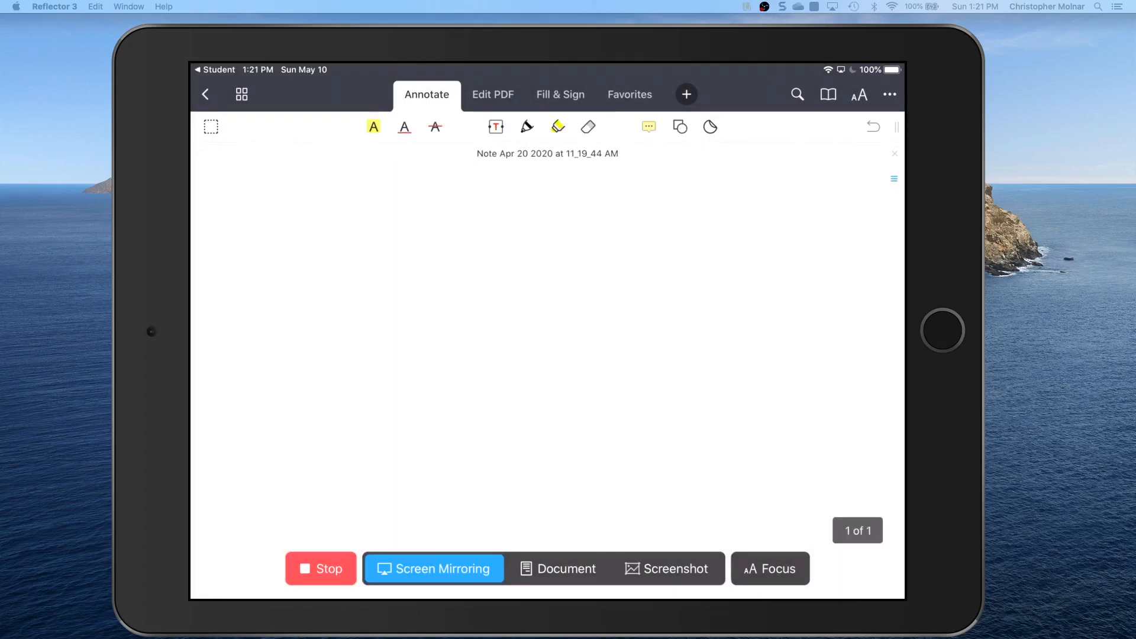
left_click(204, 95)
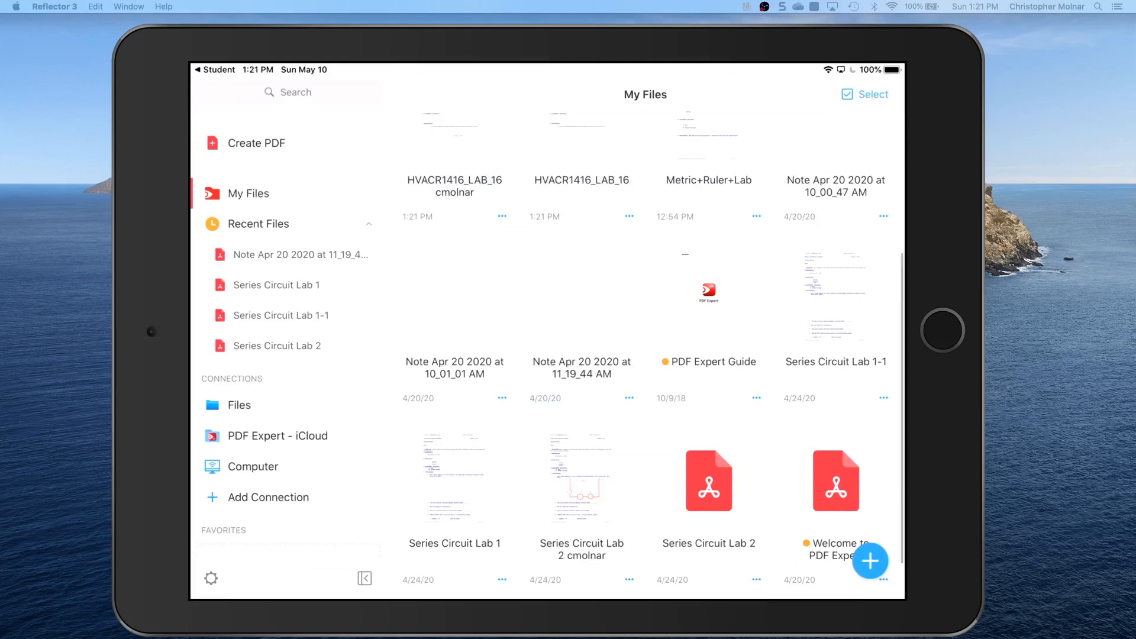
scroll("down", 3)
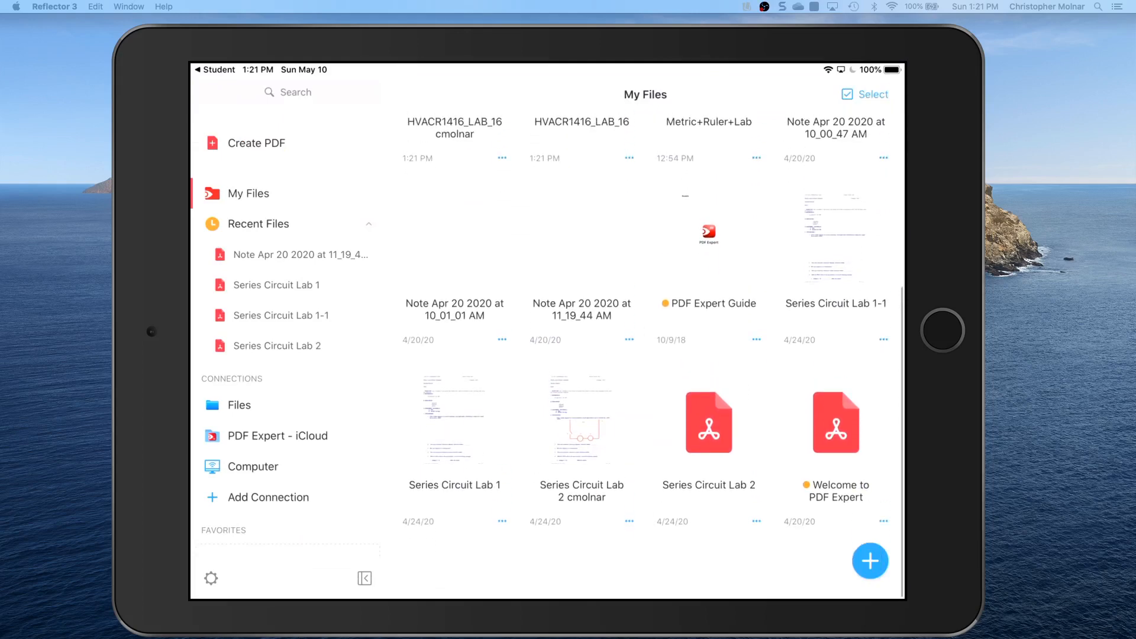
scroll("down", 3)
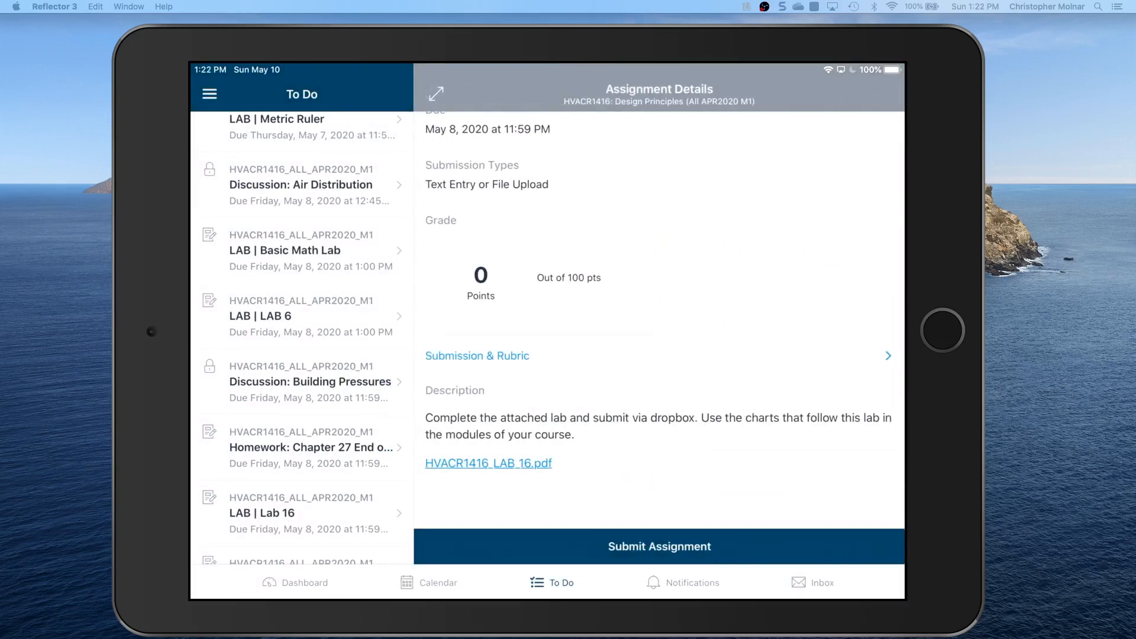
Start a File Upload submission for the Lab 16 assignment
left_click(660, 547)
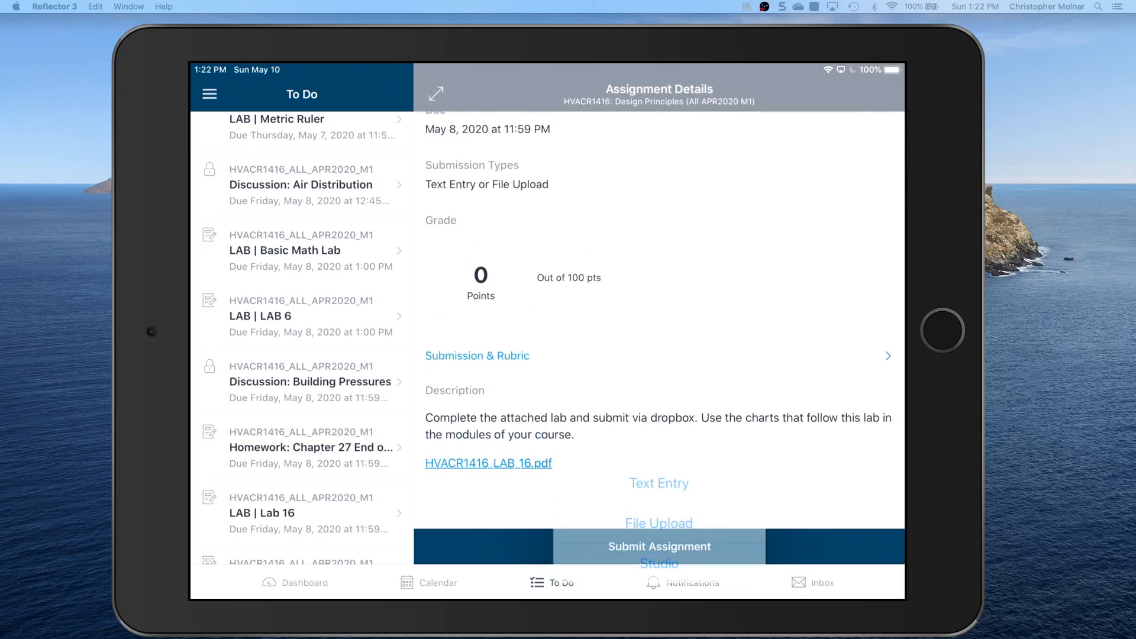
left_click(658, 523)
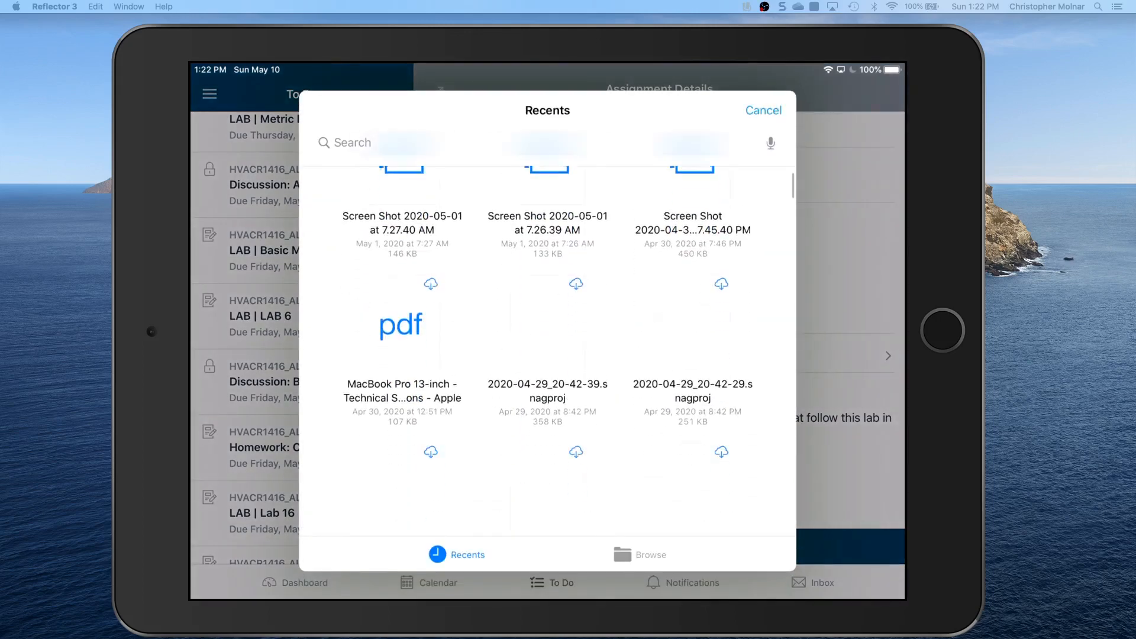
scroll("down", 3)
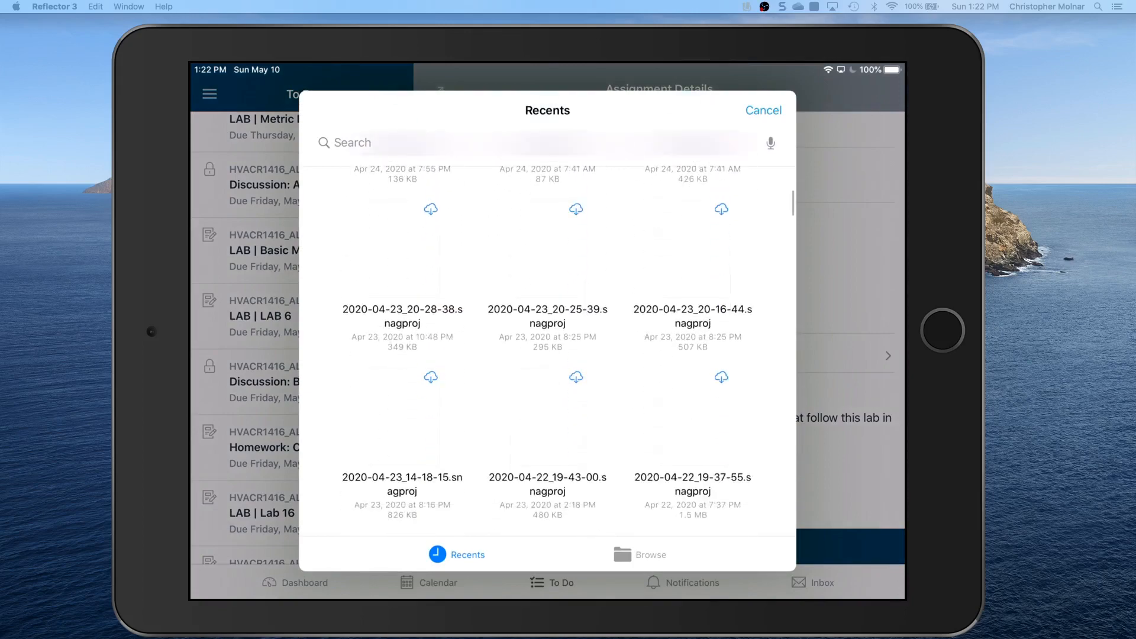
left_click(650, 554)
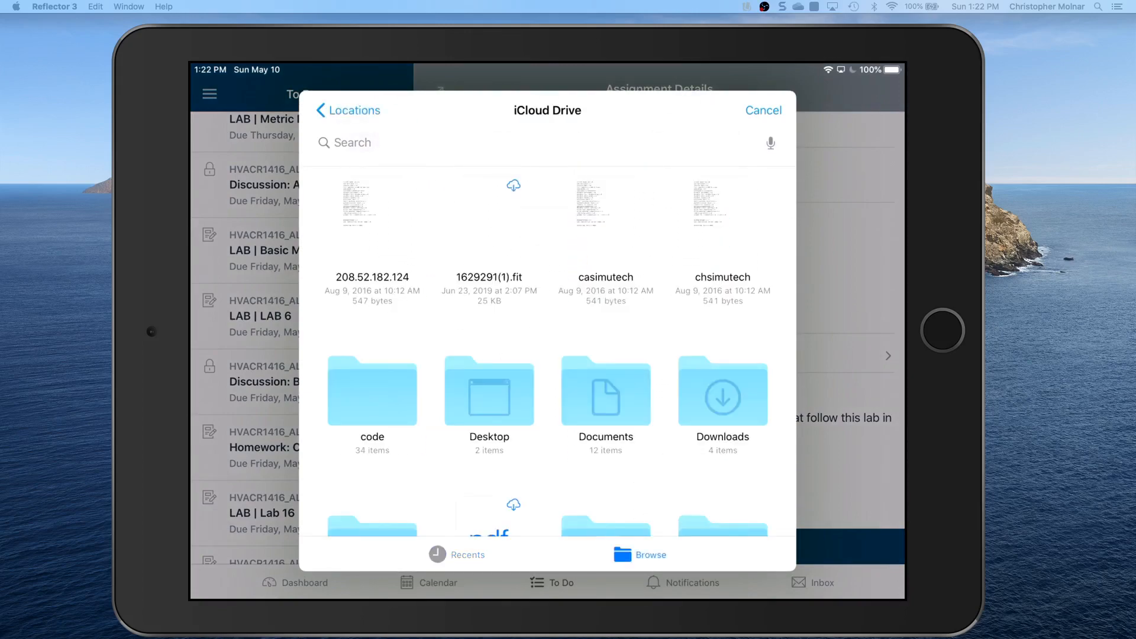
scroll("down", 3)
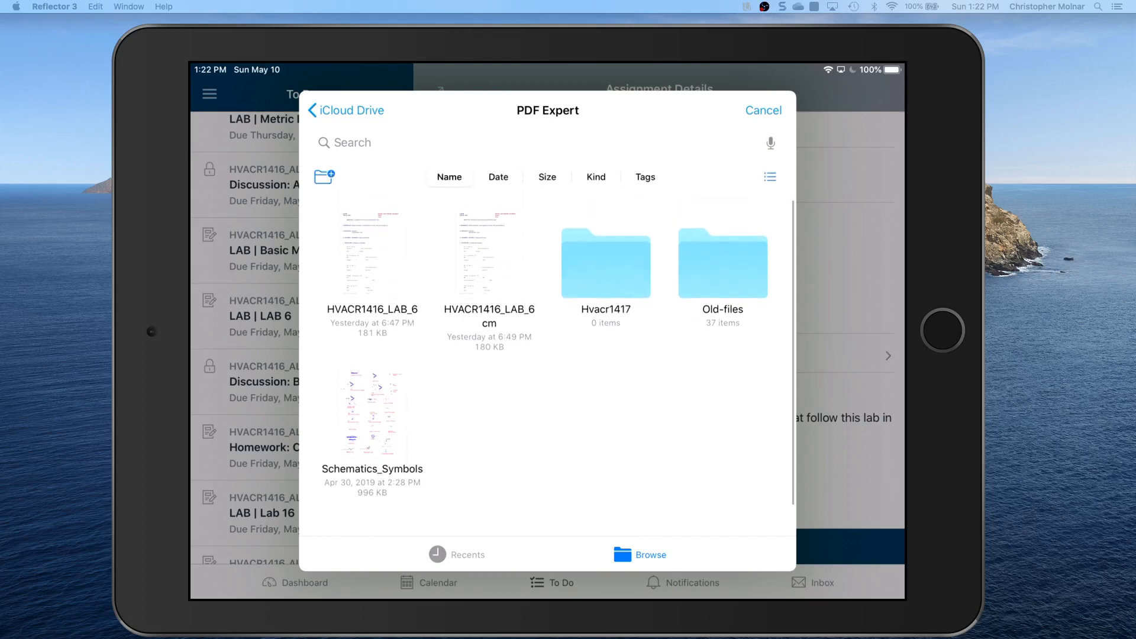
left_click(346, 110)
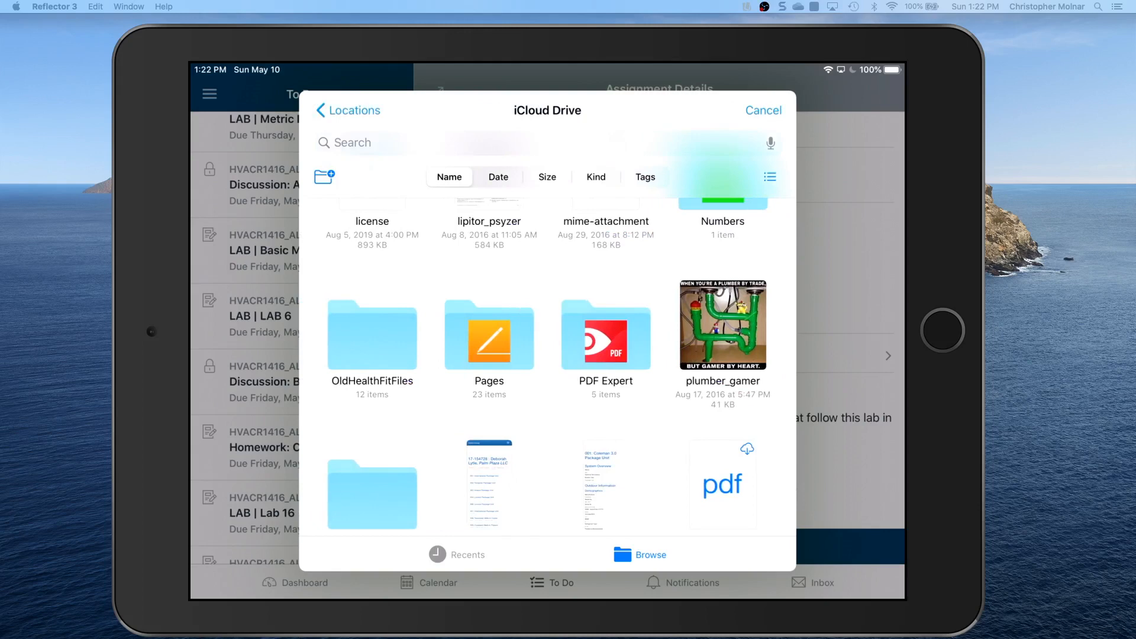
left_click(348, 110)
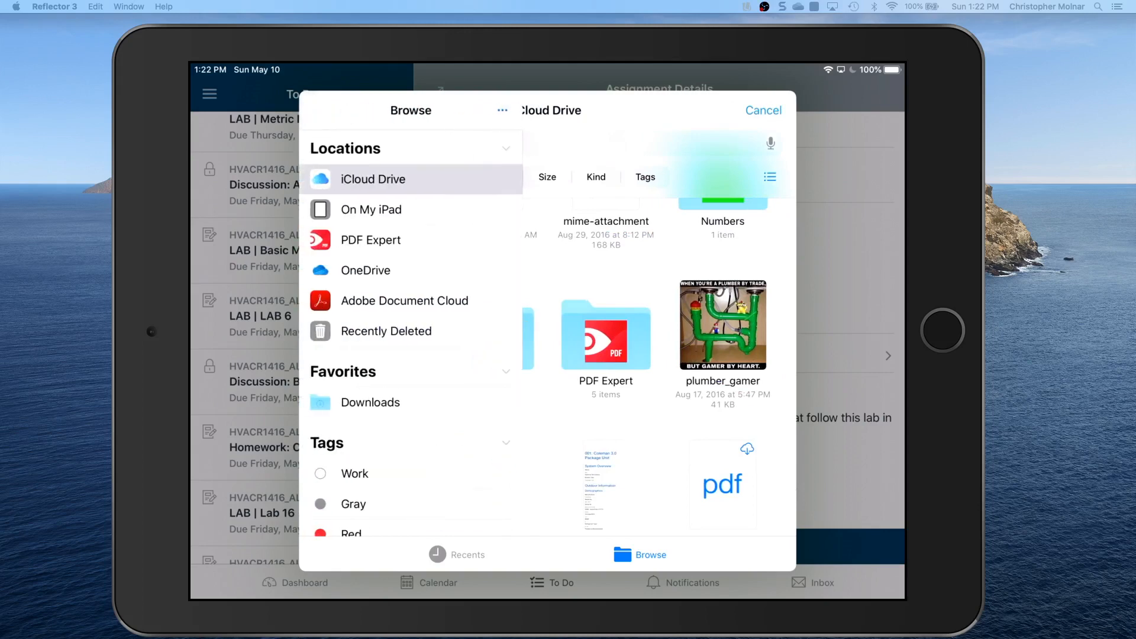
left_click(371, 241)
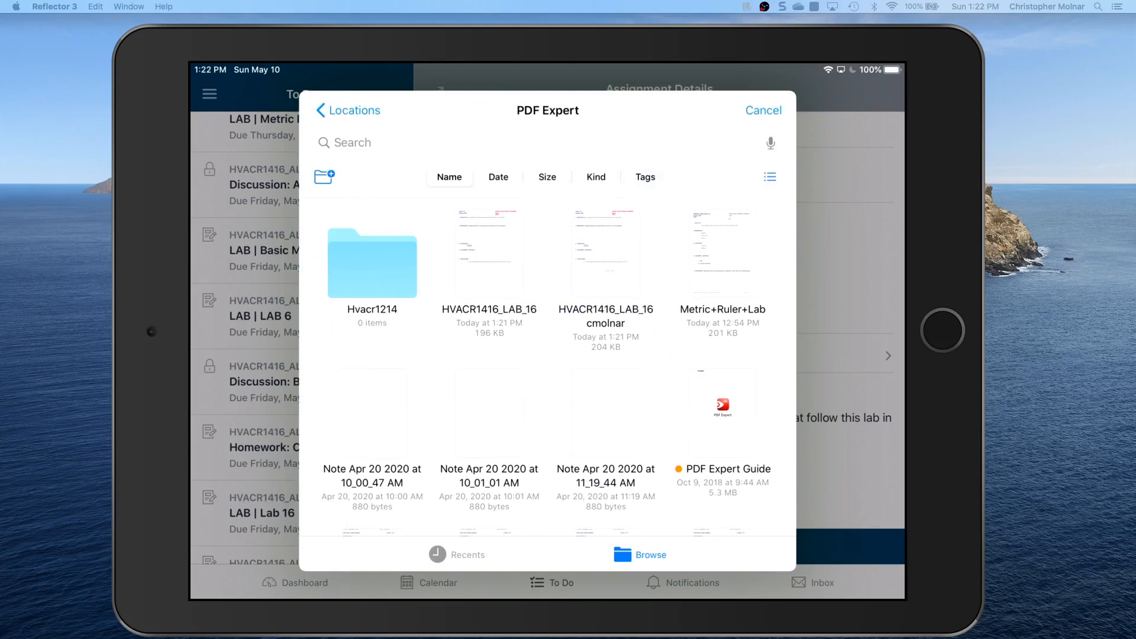
left_click(606, 254)
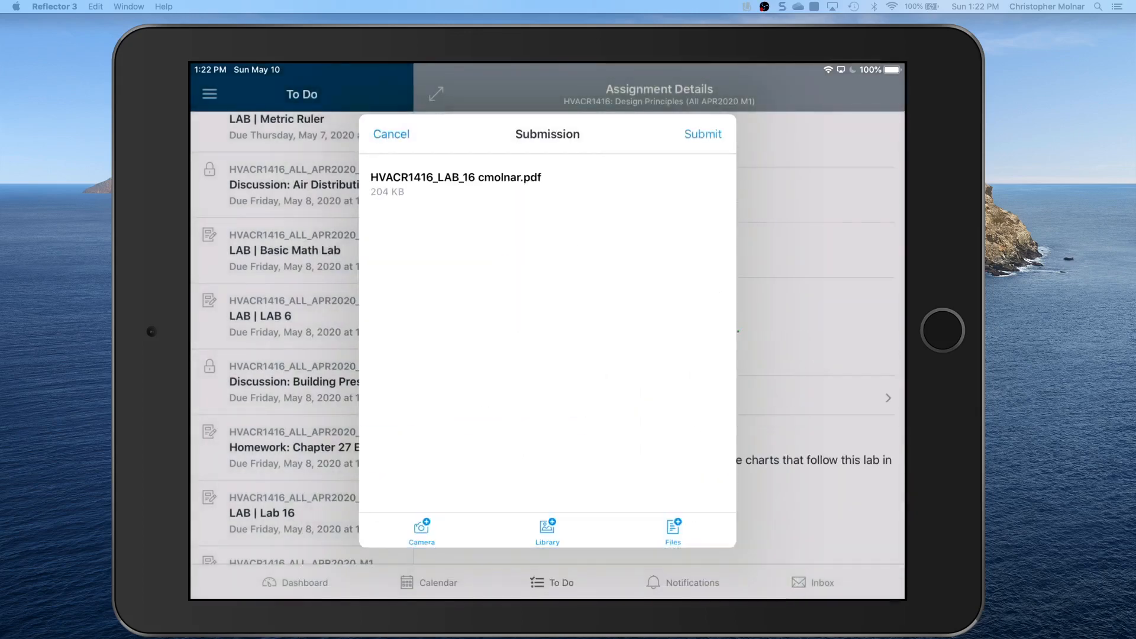
Submit Lab 16 with the cmolnar PDF so the assignment shows Resubmit Assignment
left_click(702, 133)
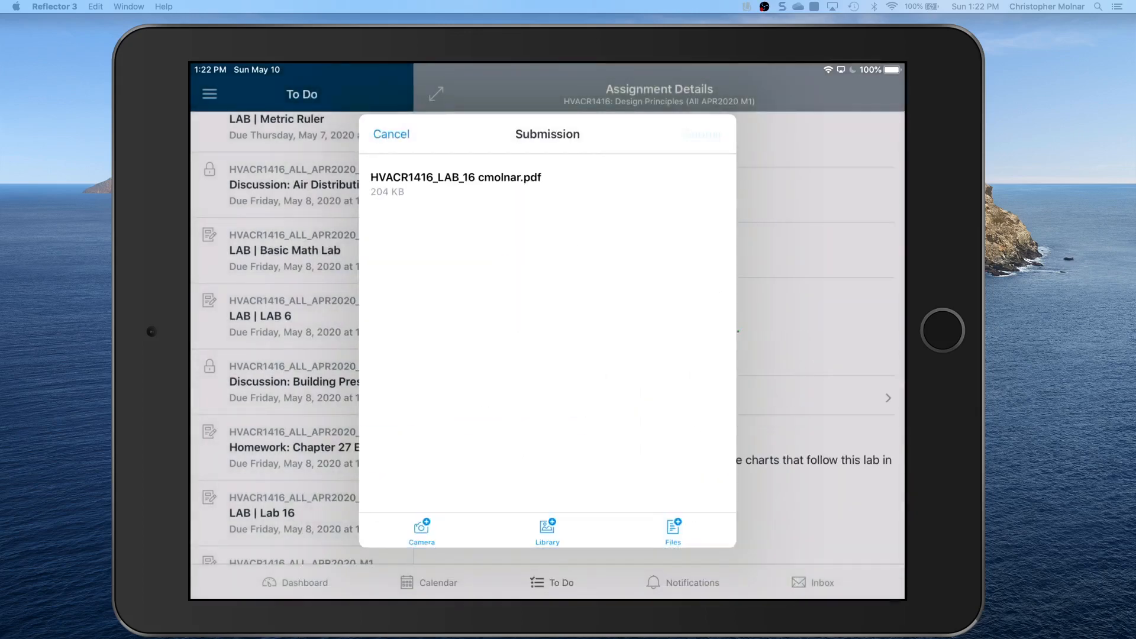
left_click(700, 135)
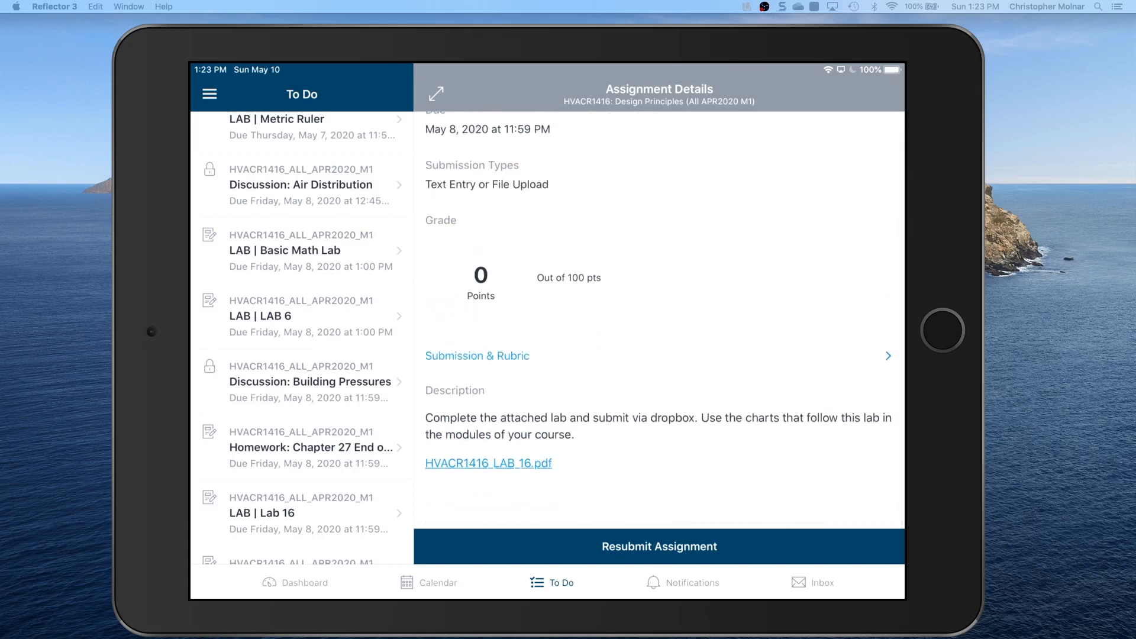
From the To Do list, view Lab 6 details then open the Basic Math Lab worksheet math.pdf
scroll("down", 3)
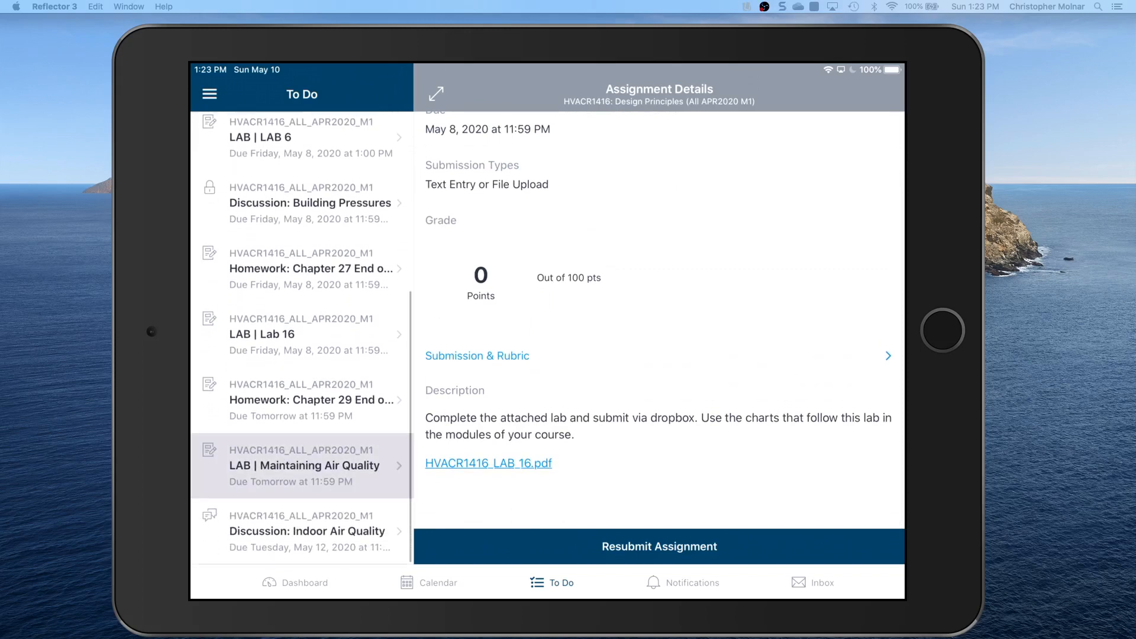
left_click(302, 464)
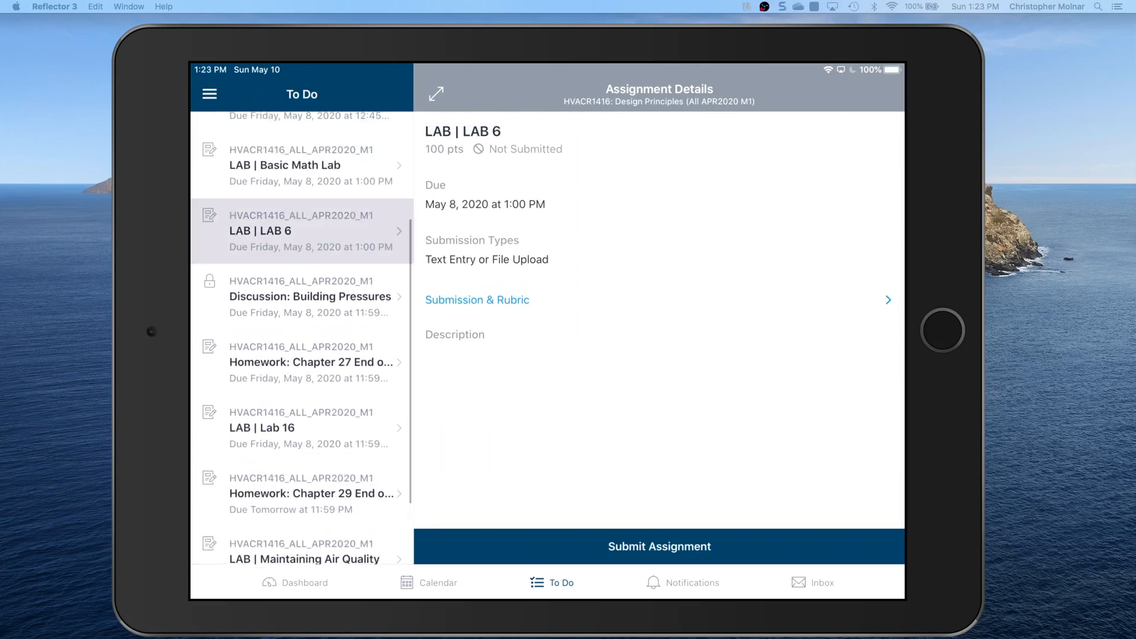
left_click(300, 165)
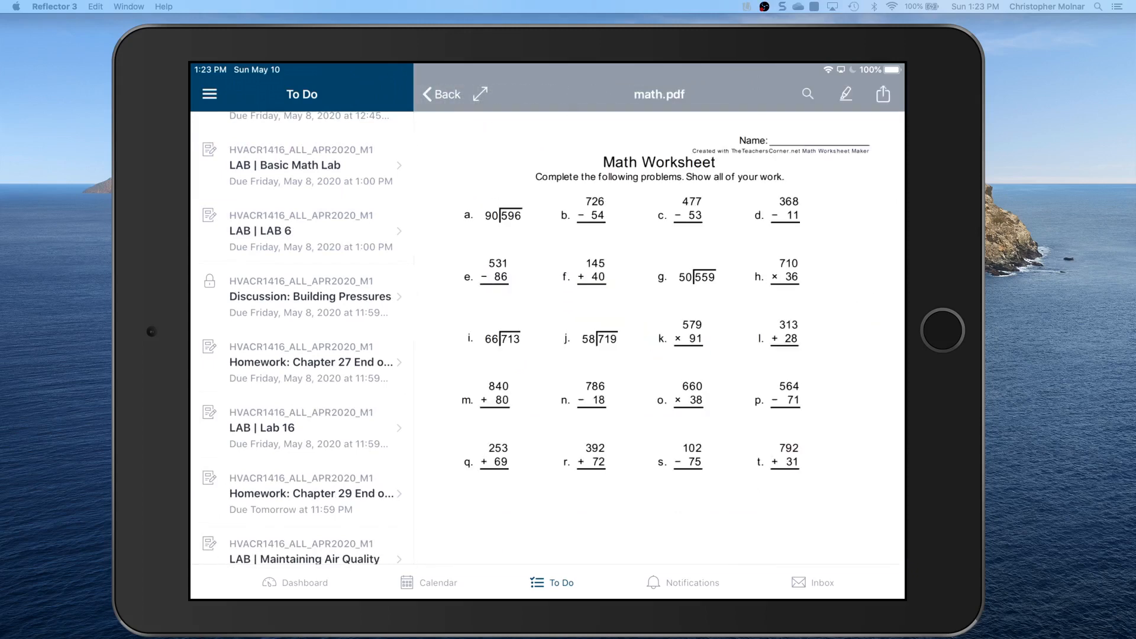
Share math.pdf from Canvas and pick PDF Expert from the full app list
left_click(883, 95)
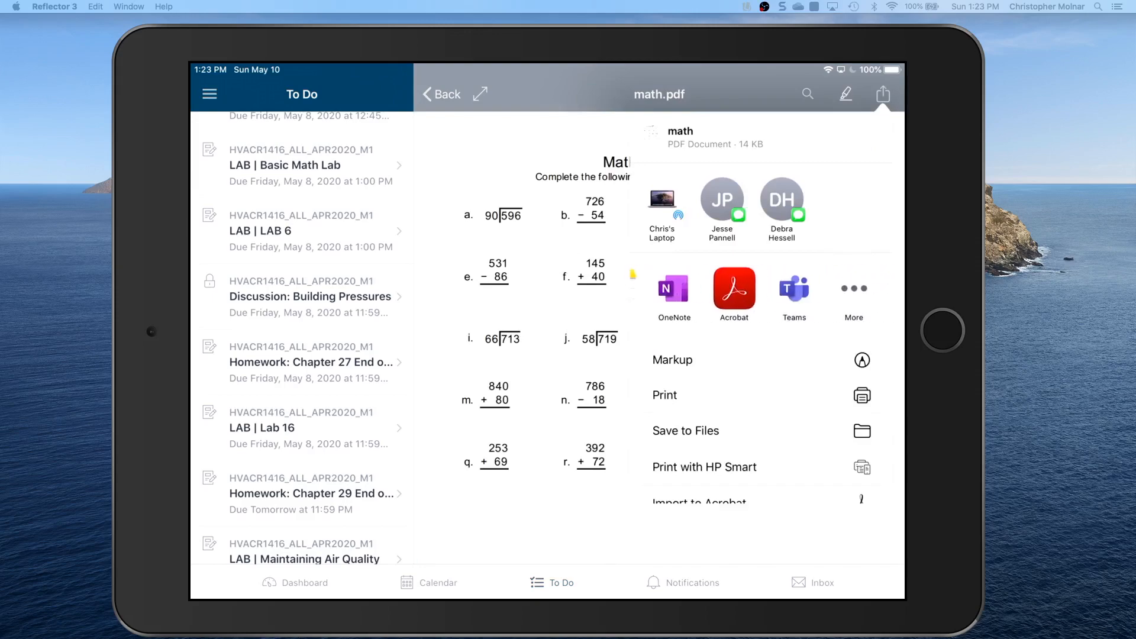
left_click(853, 289)
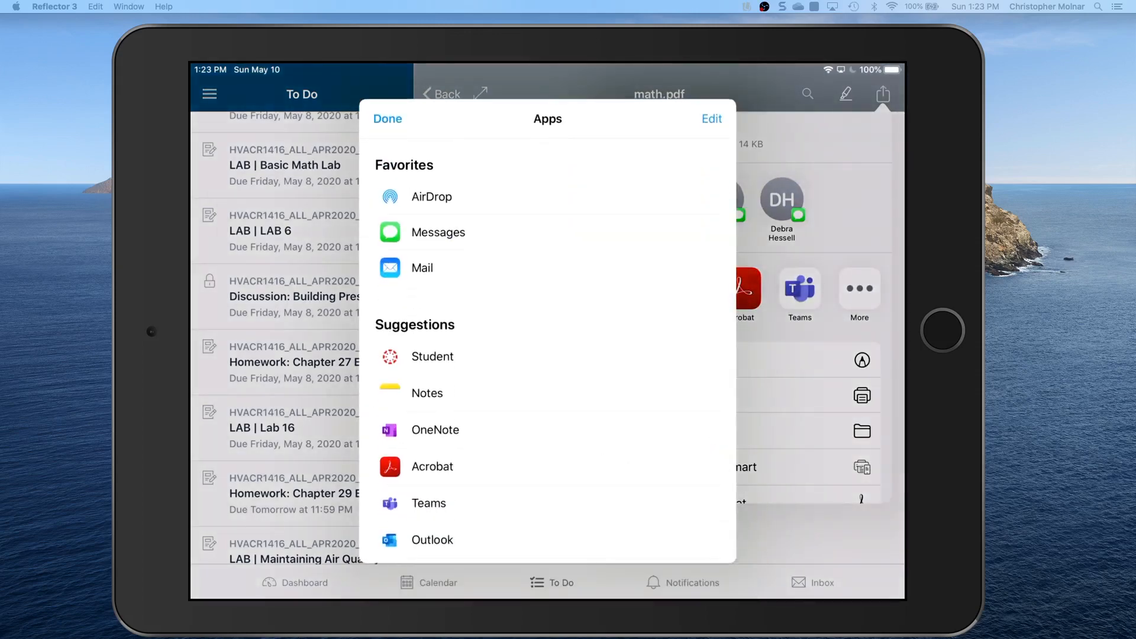
scroll("down", 3)
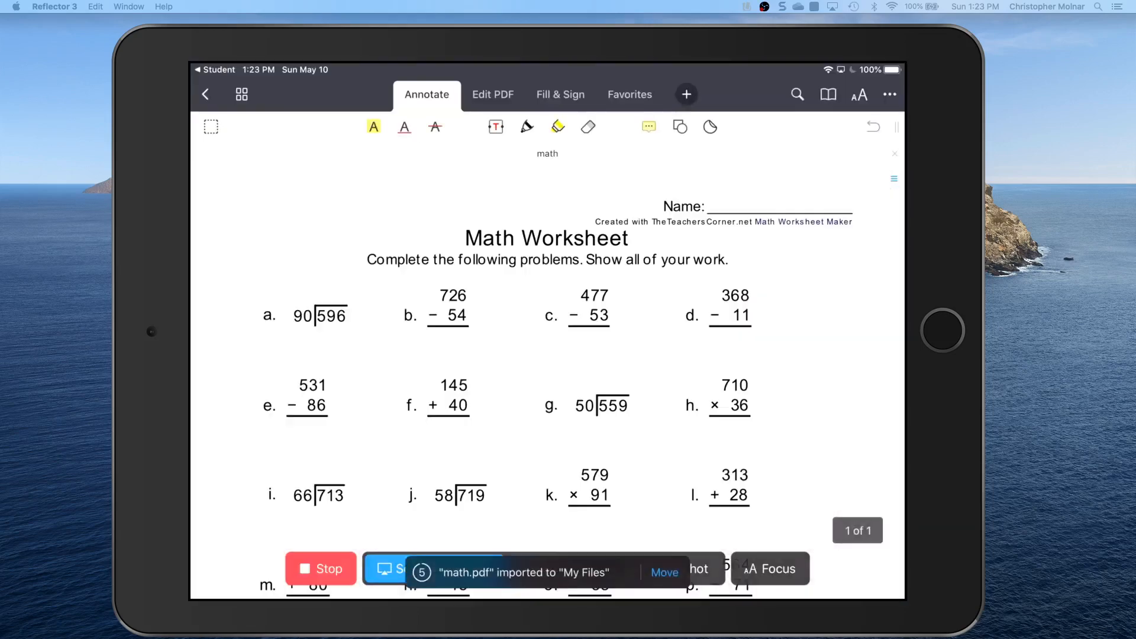
left_click(496, 127)
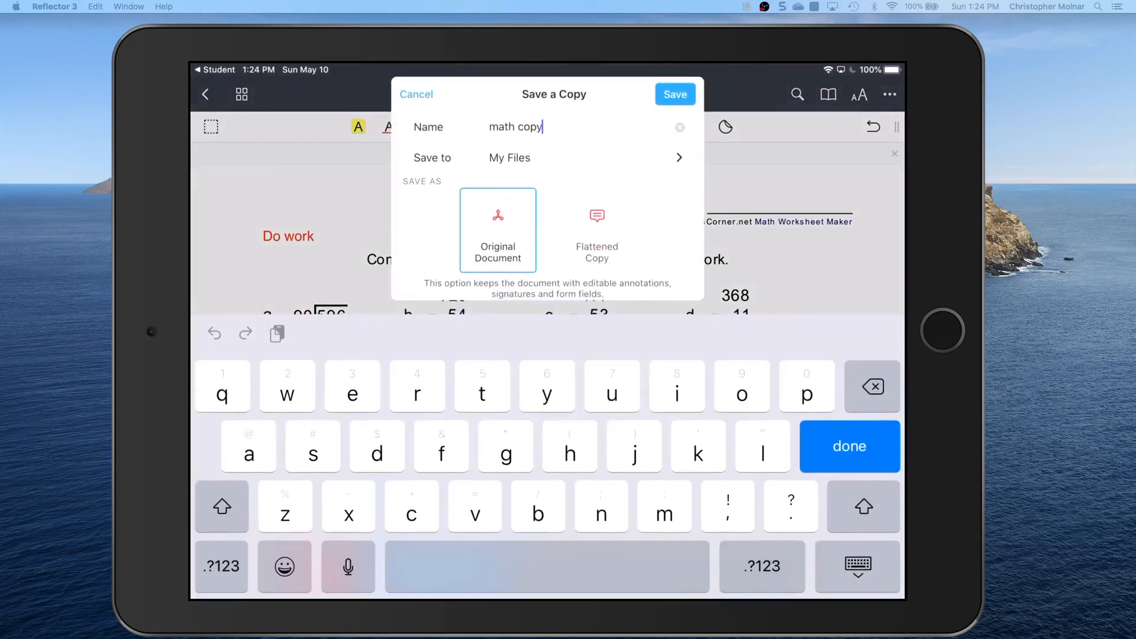
Save a flattened copy named 'math cmolnar' and return to Canvas Student
key("backspace")
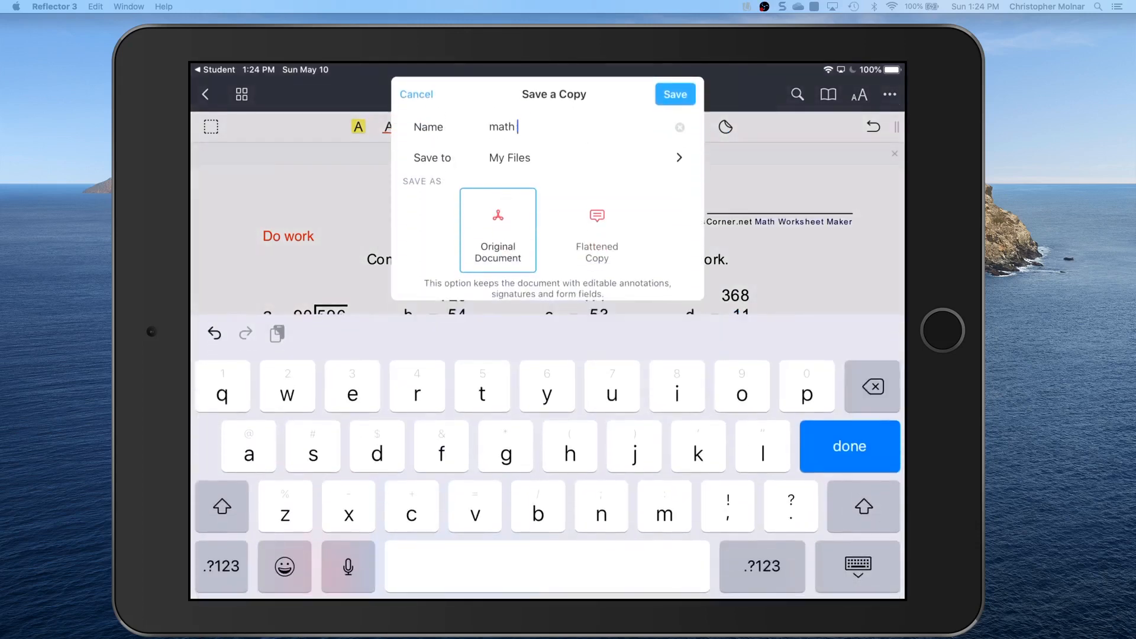
type("cmoln")
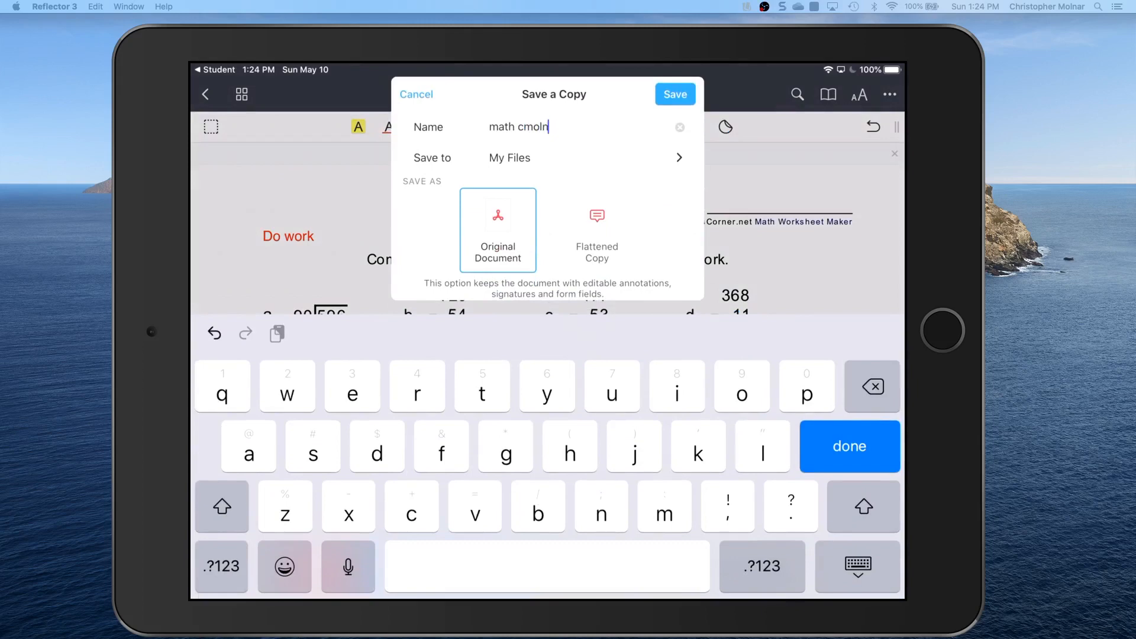
type("ar")
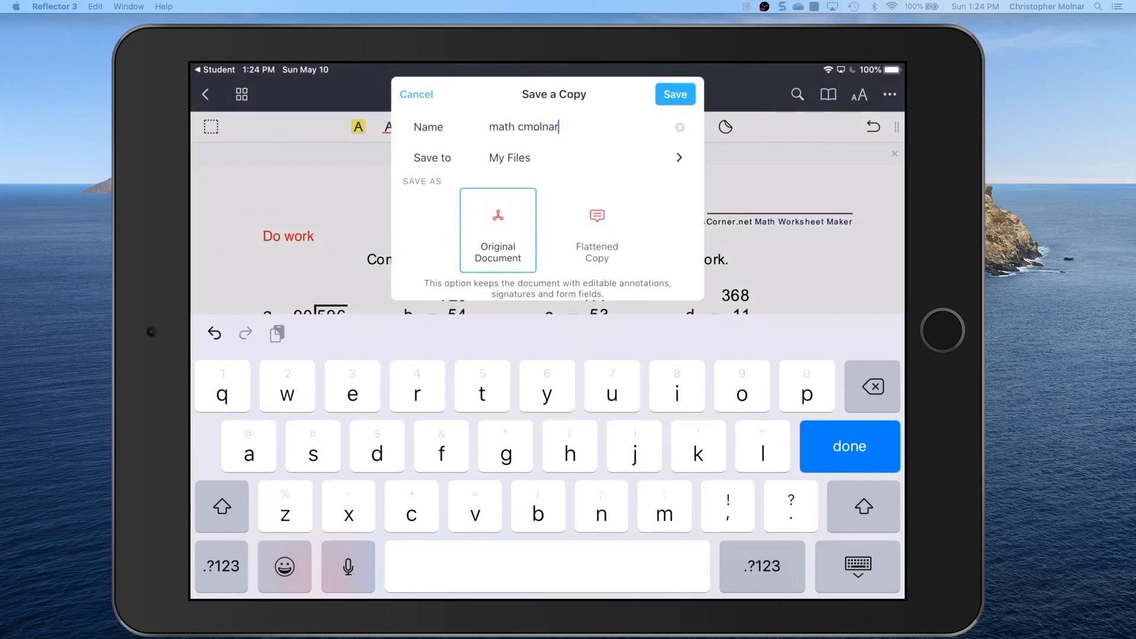
left_click(597, 230)
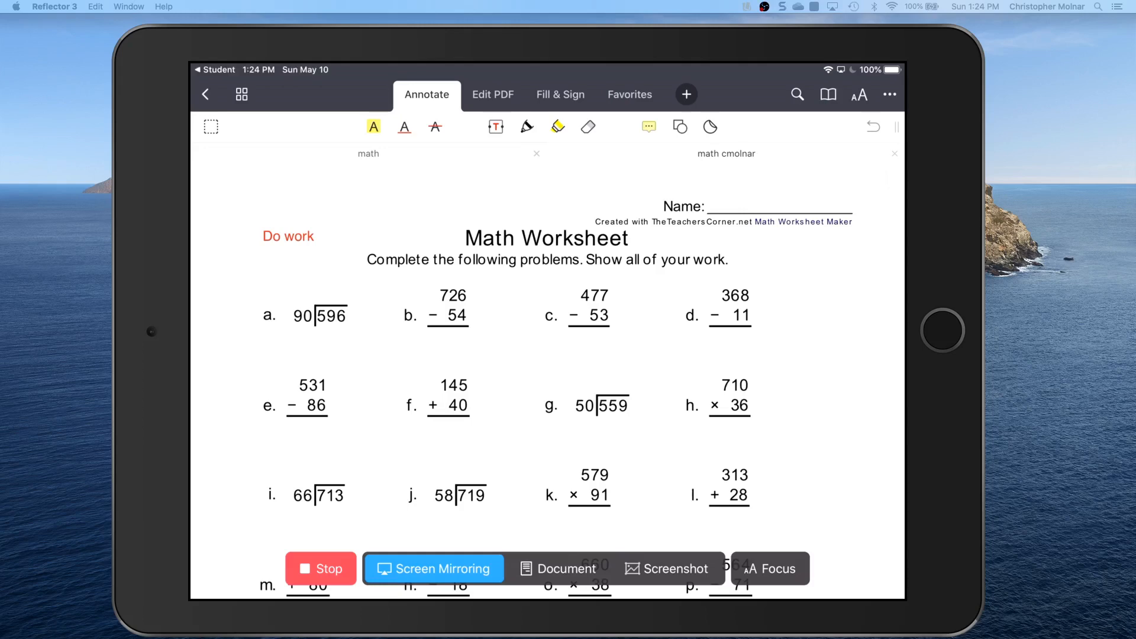
left_click(206, 94)
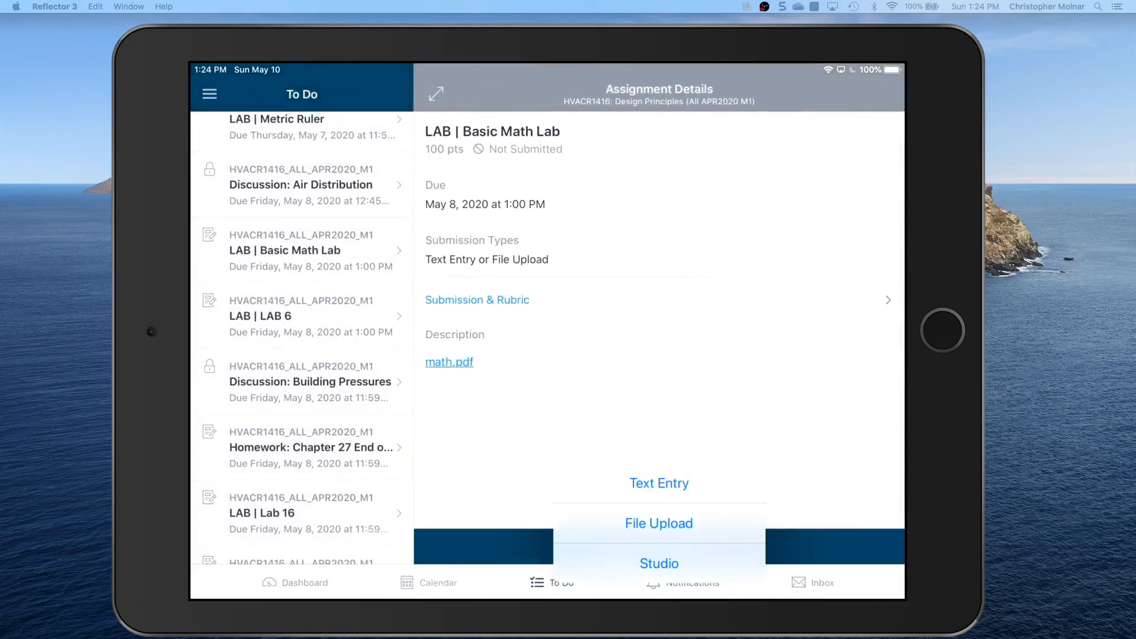
Choose File Upload for Basic Math Lab and browse Files to attach math cmolnar.pdf
left_click(658, 523)
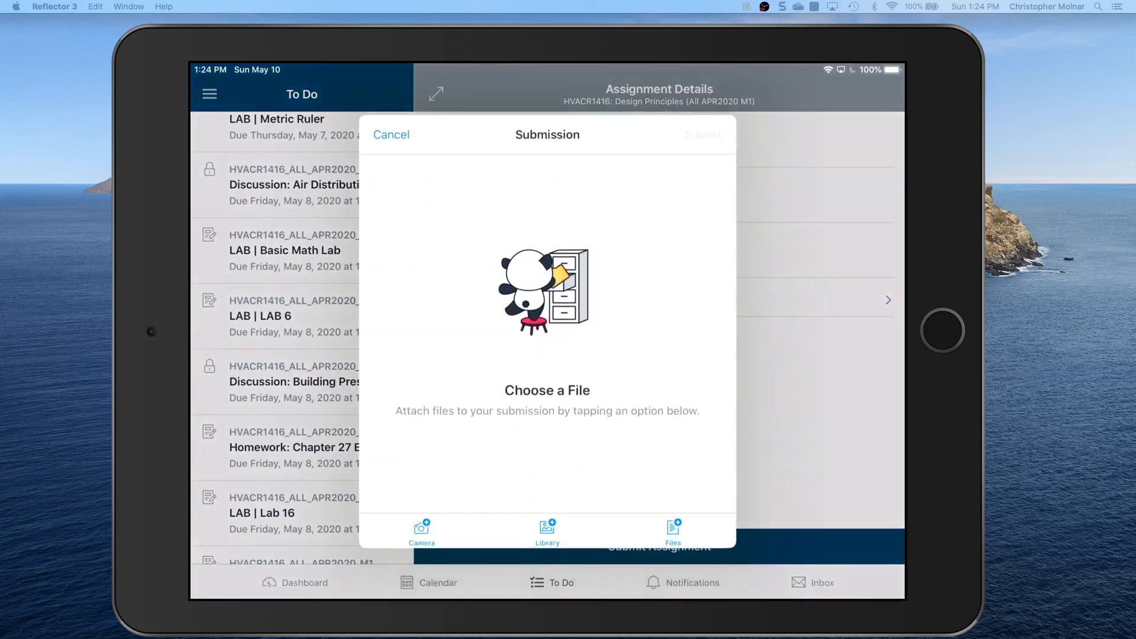
left_click(672, 532)
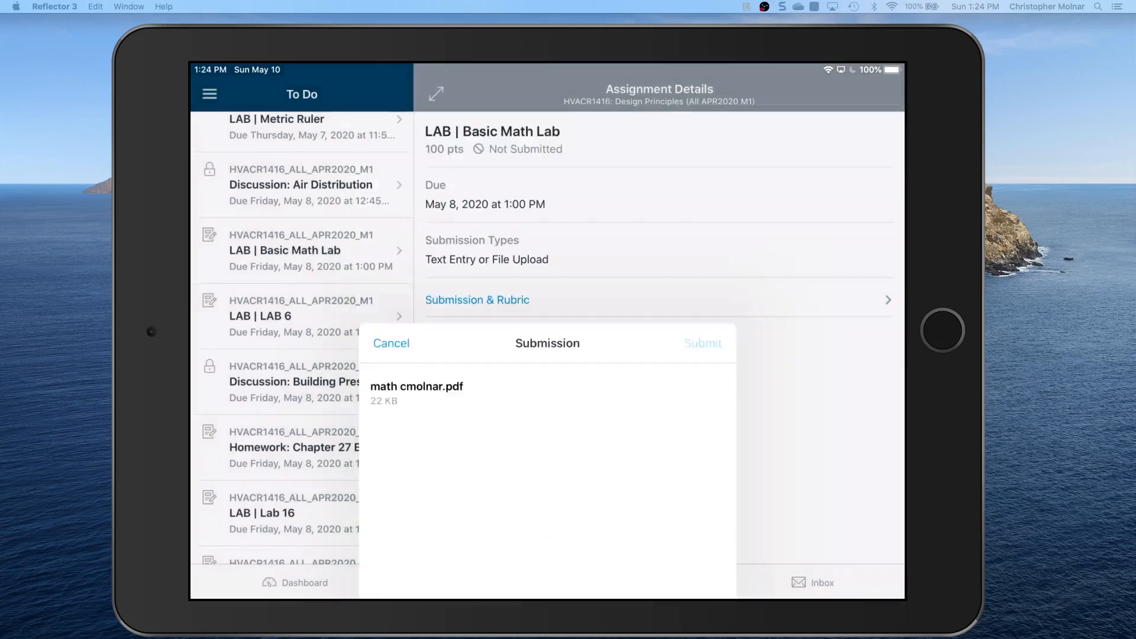
left_click(702, 343)
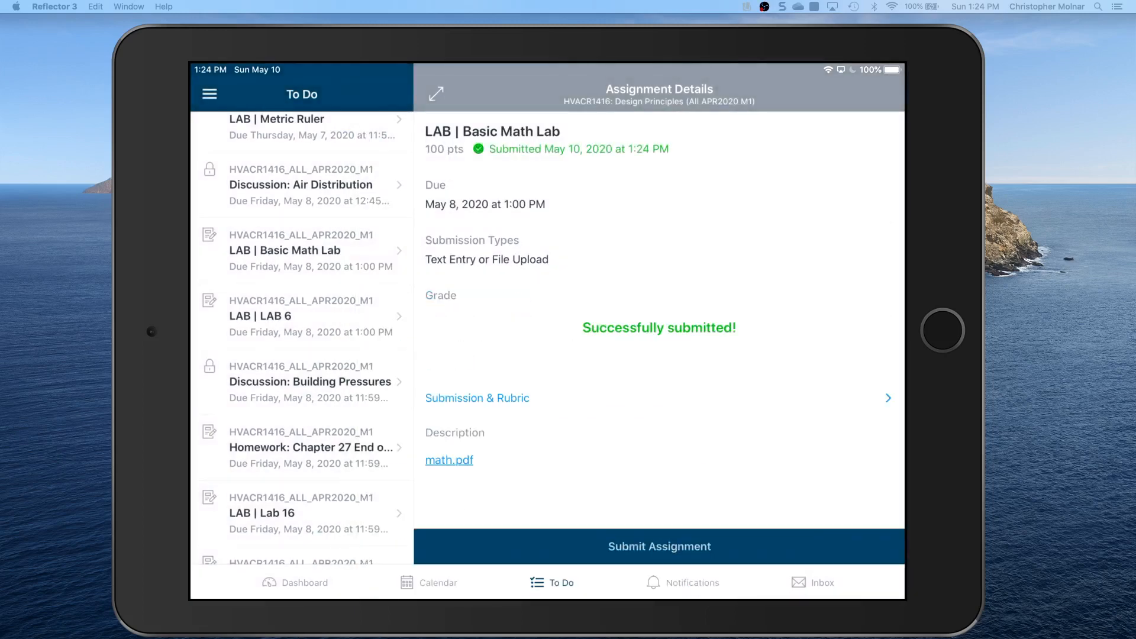
left_click(659, 547)
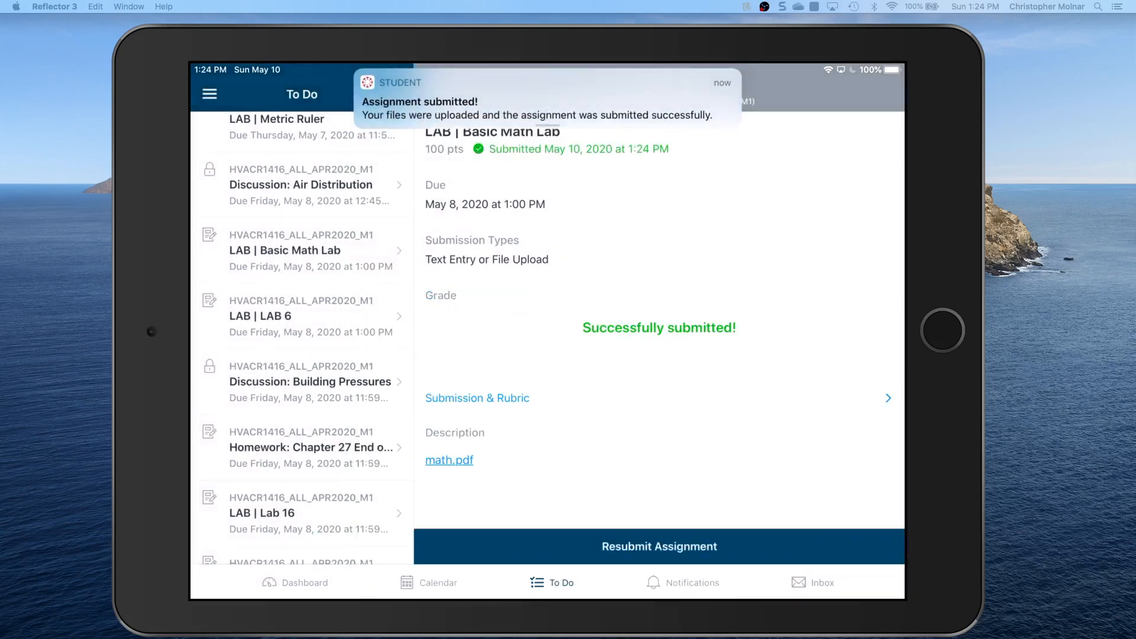